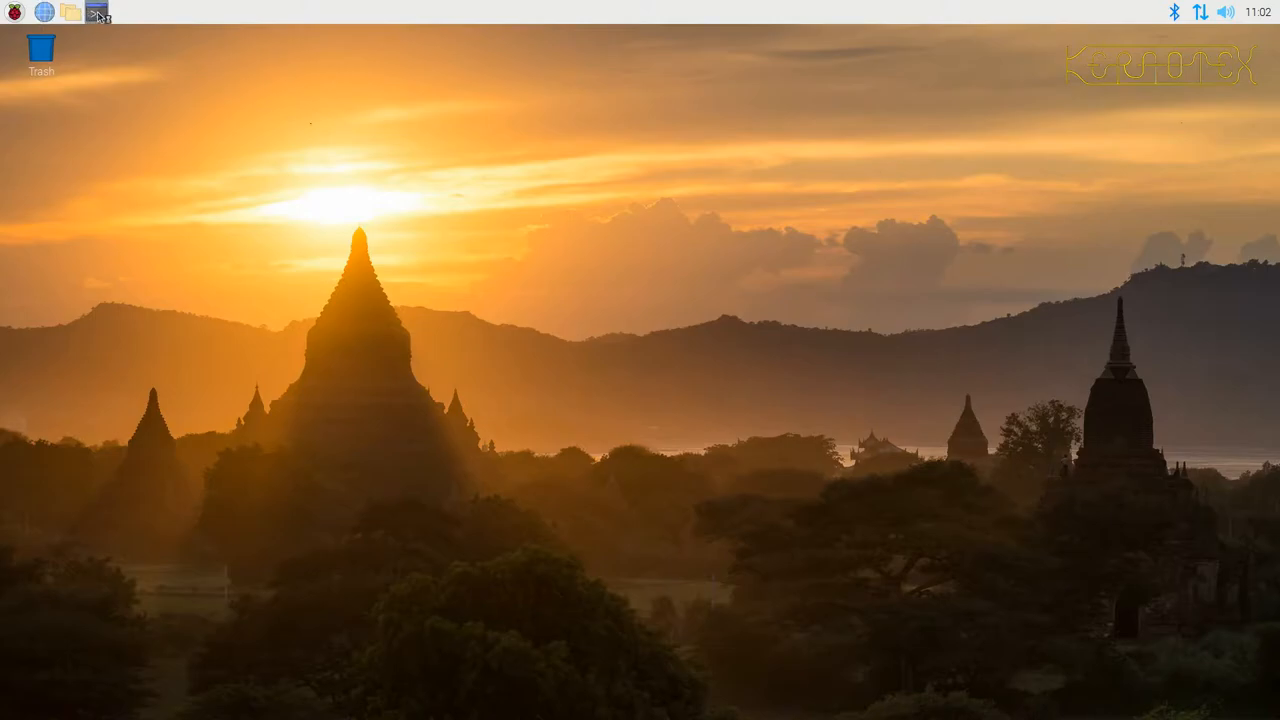
Step: Launch LXTerminal from the taskbar beside Chromium's Linux From Scratch book
left_click(98, 12)
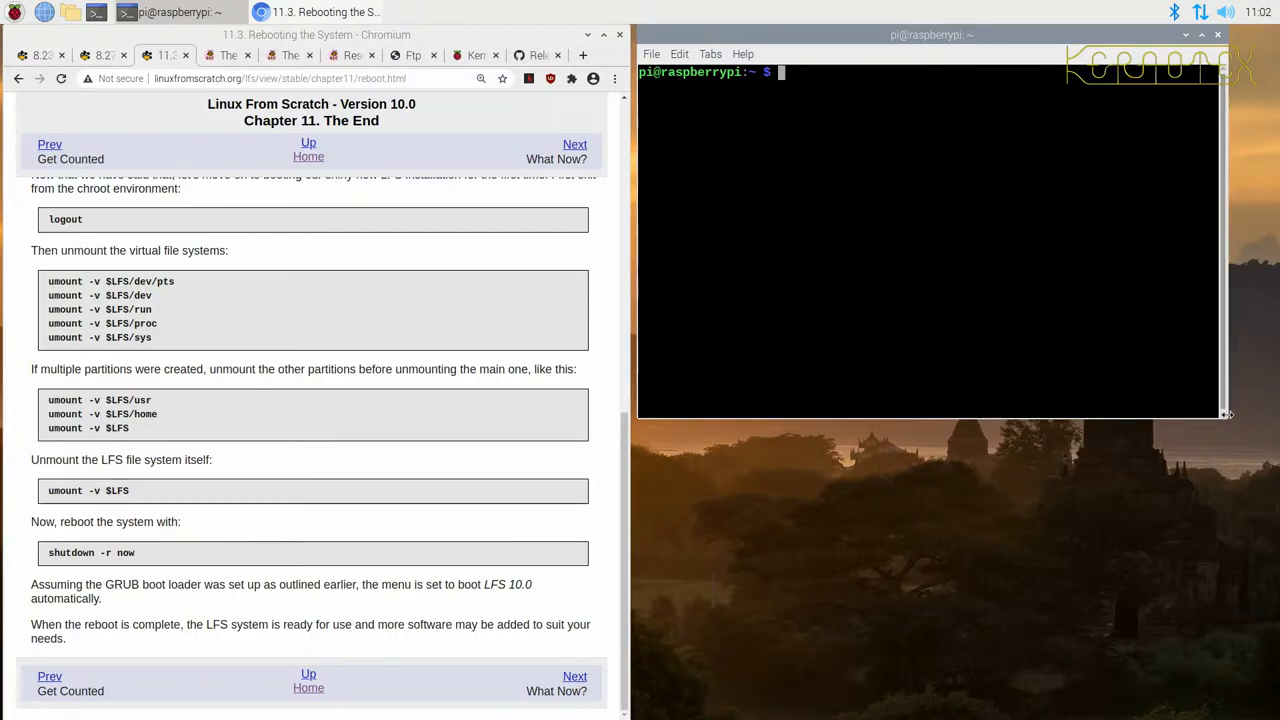
Step: Make the terminal taller and wider so it fills the right half beside the browser
left_click_drag(1228, 413, 1245, 627)
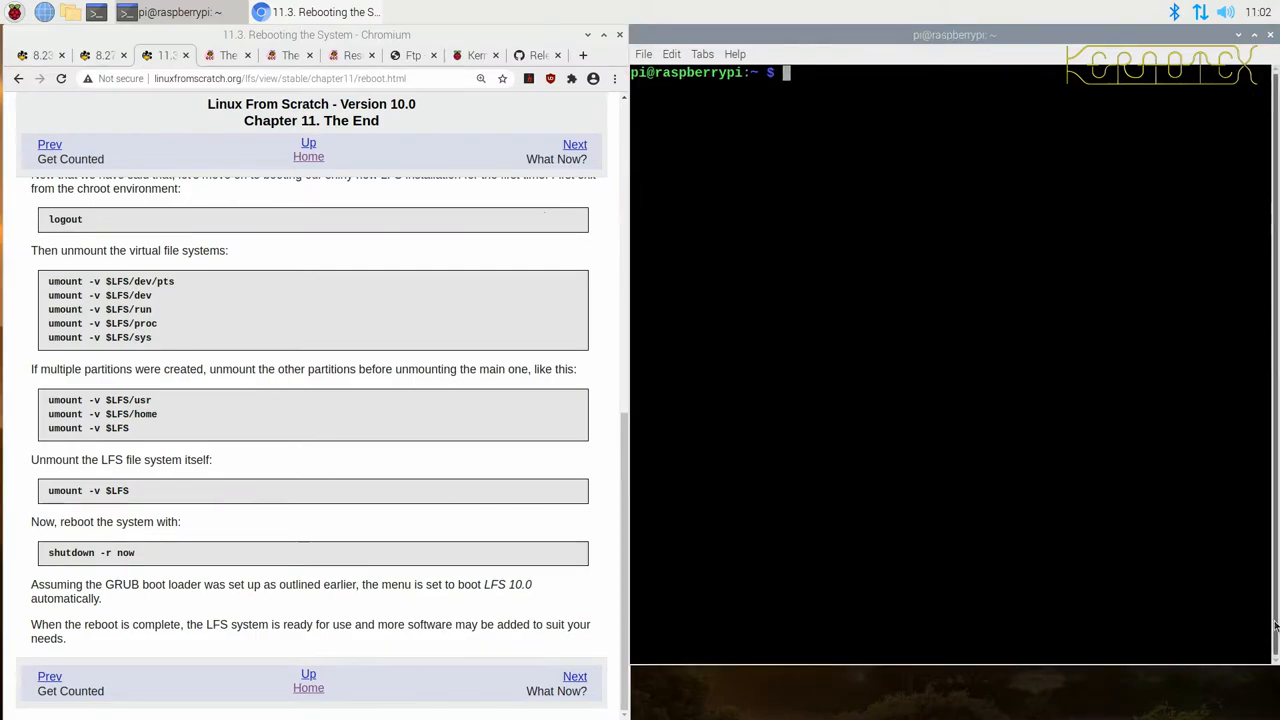
mouse_move(1177, 57)
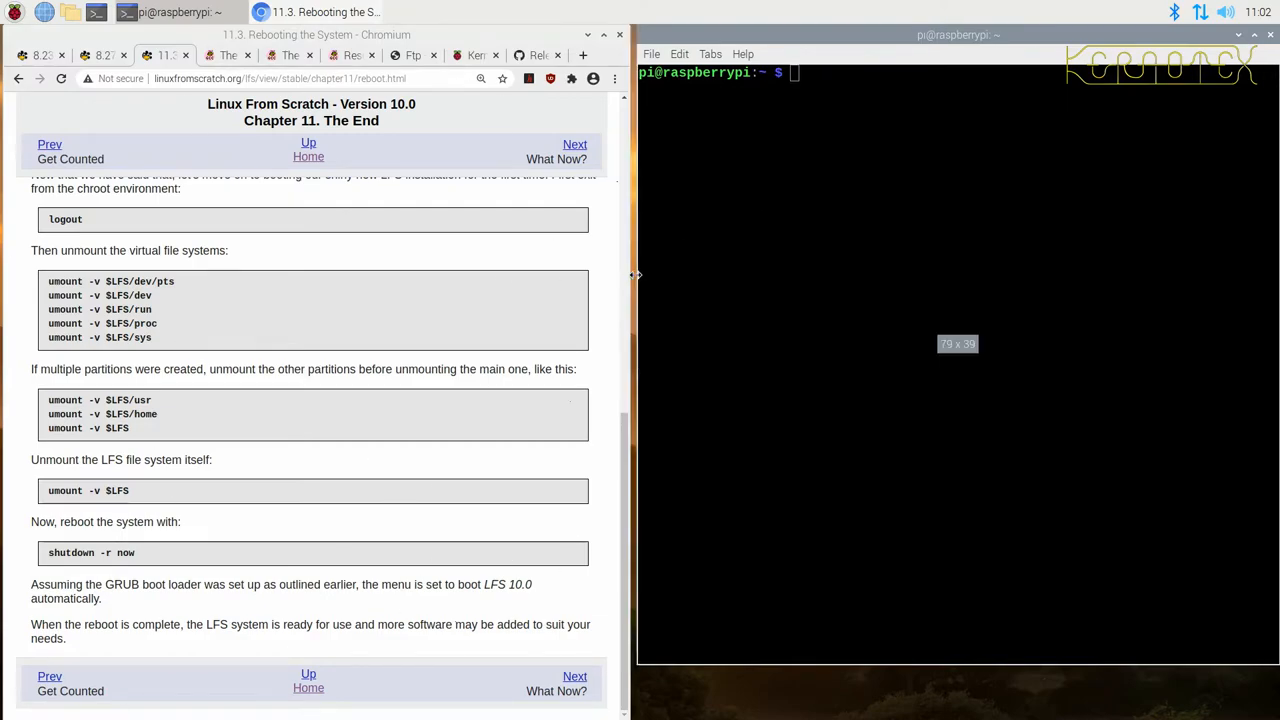
left_click_drag(635, 275, 620, 275)
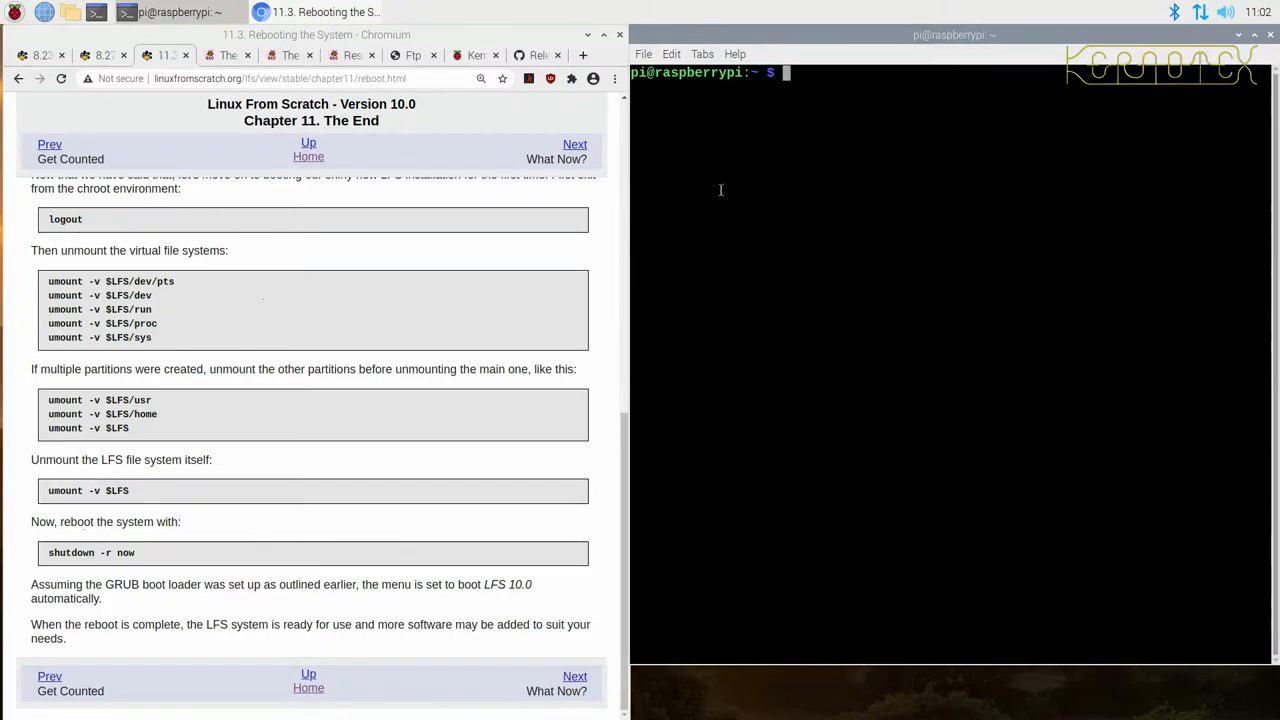
Step: Start a root login shell with sudo su - and confirm $LFS prints /mnt/lfs
type("sudo su")
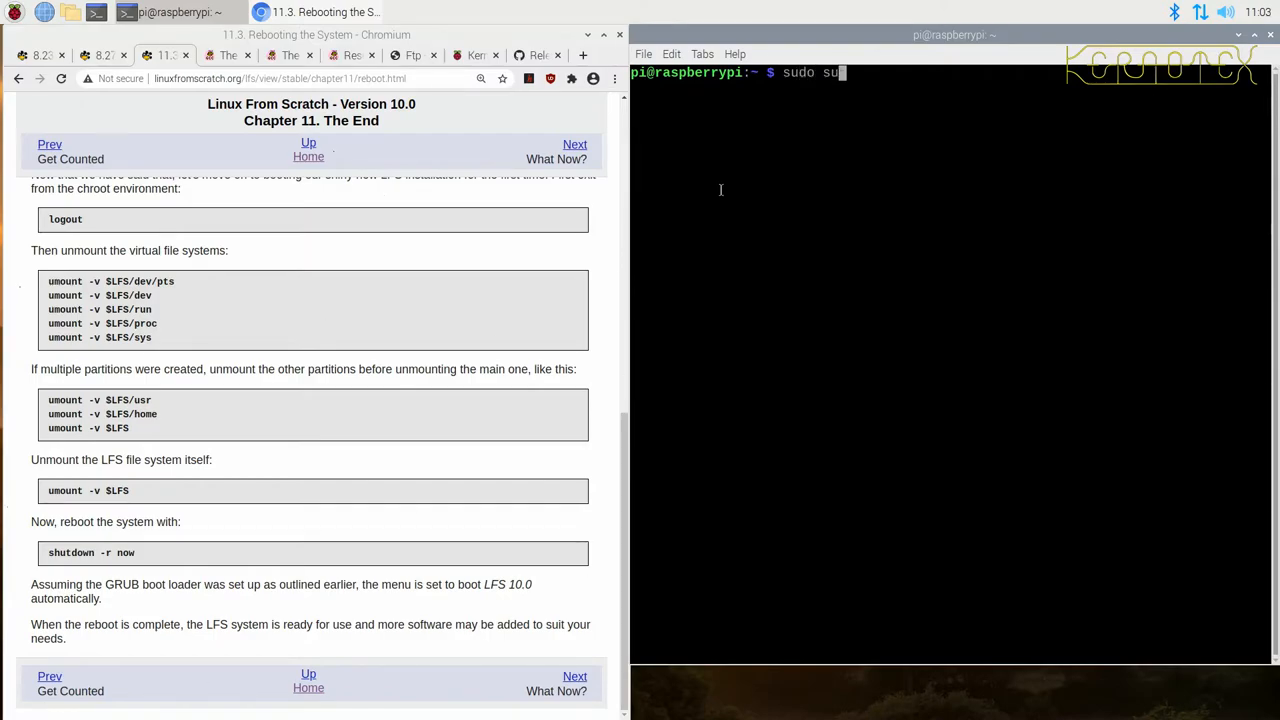
type("-")
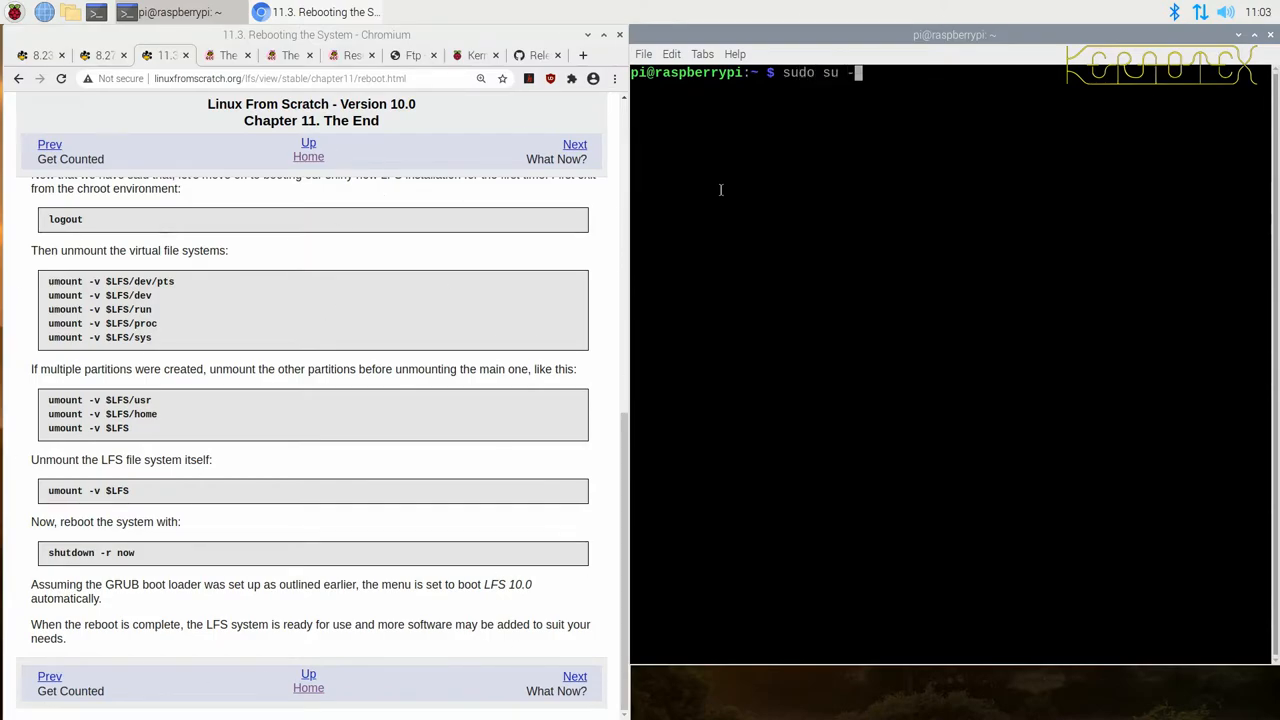
key("Return")
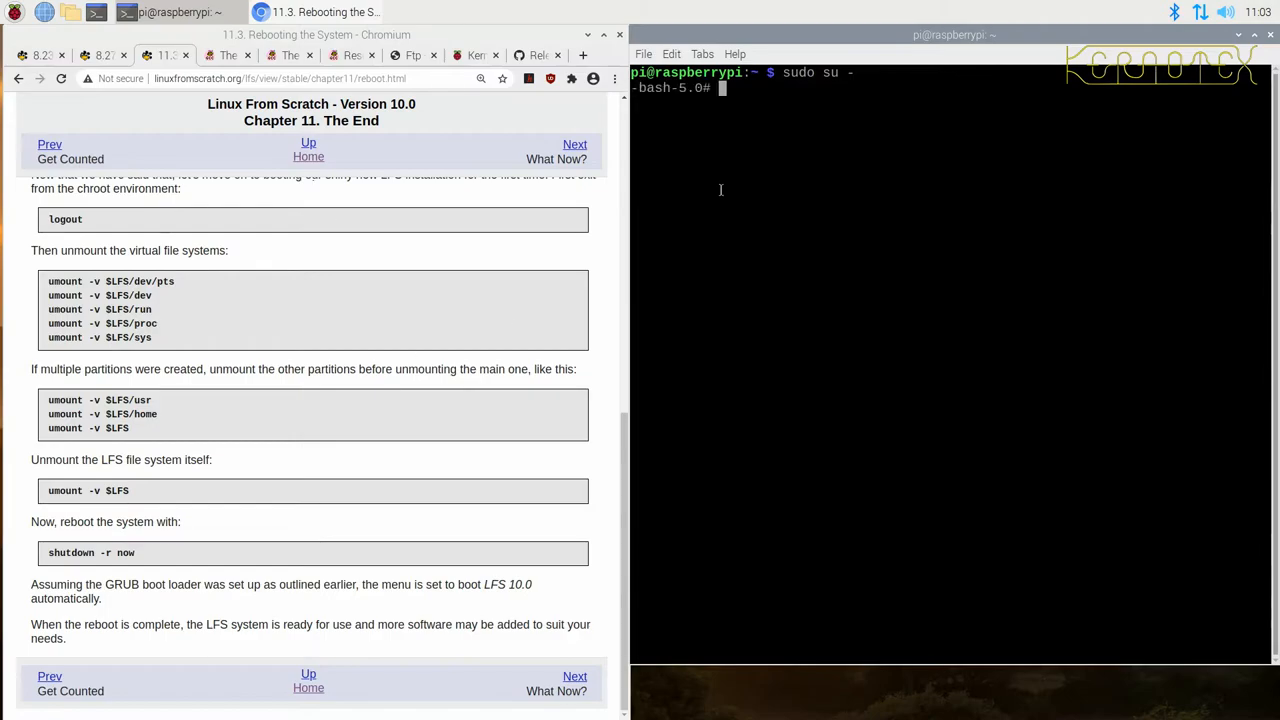
type("echo $")
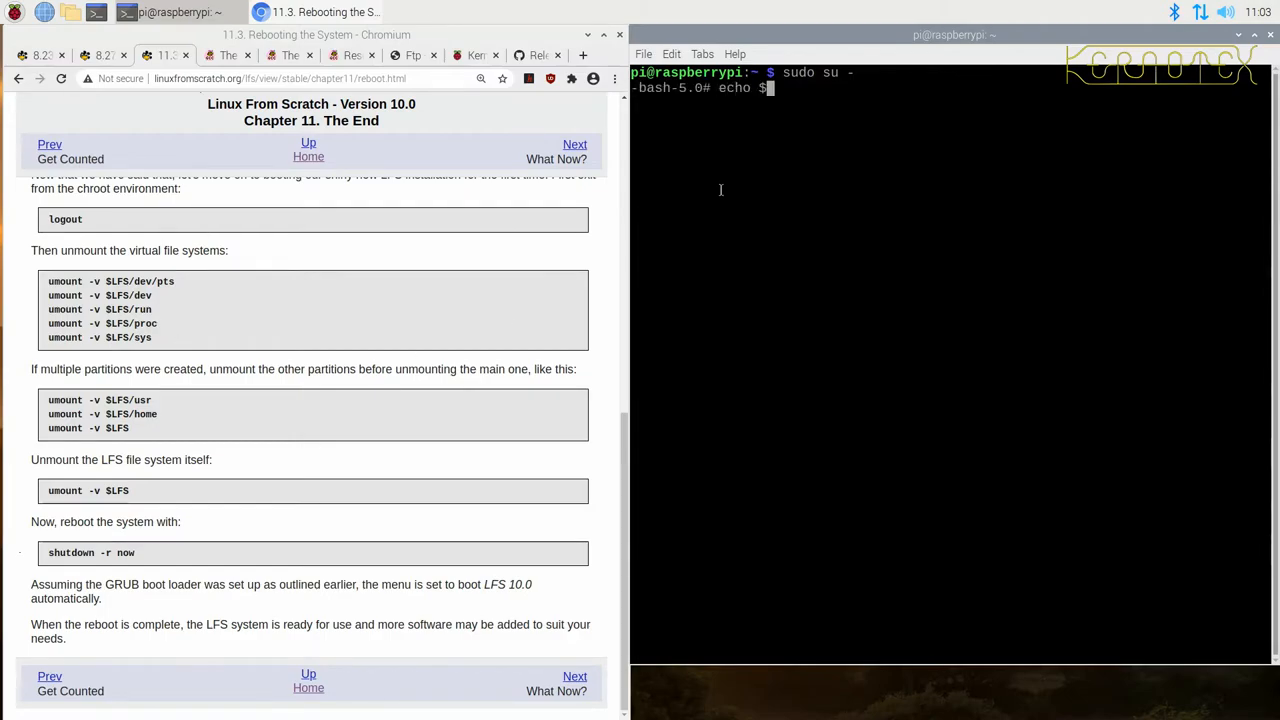
key("Return")
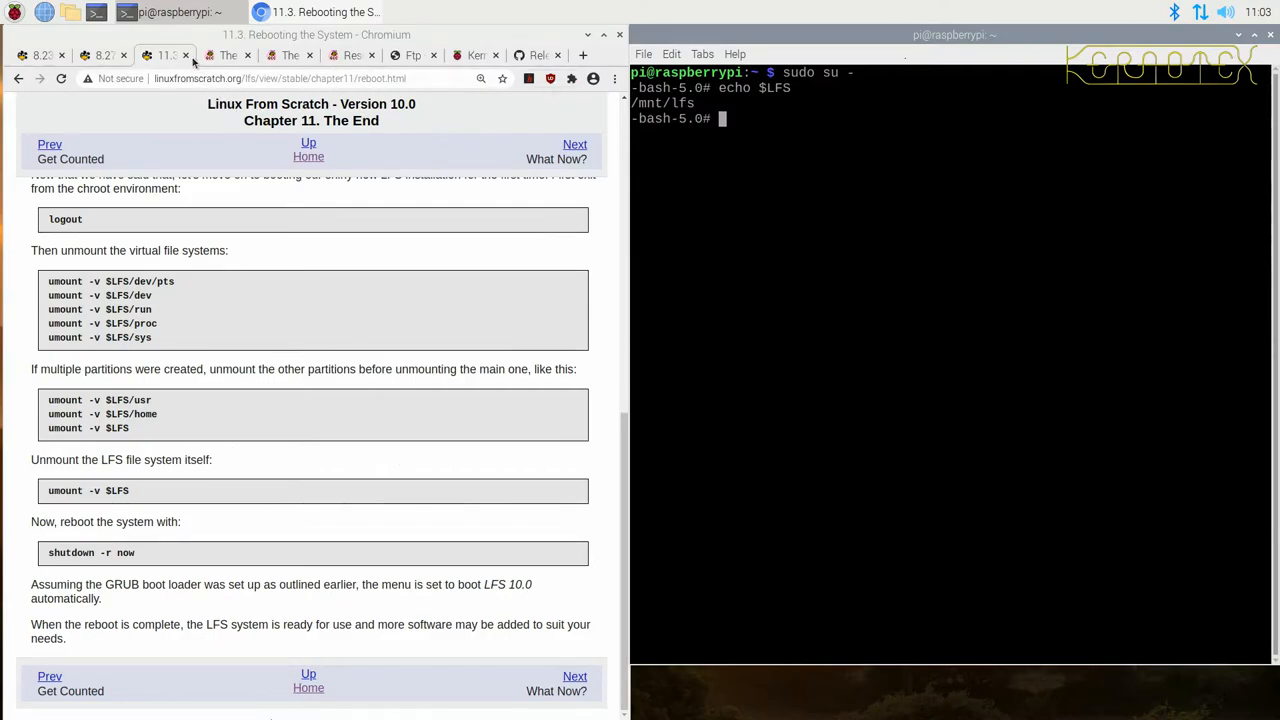
mouse_move(190, 57)
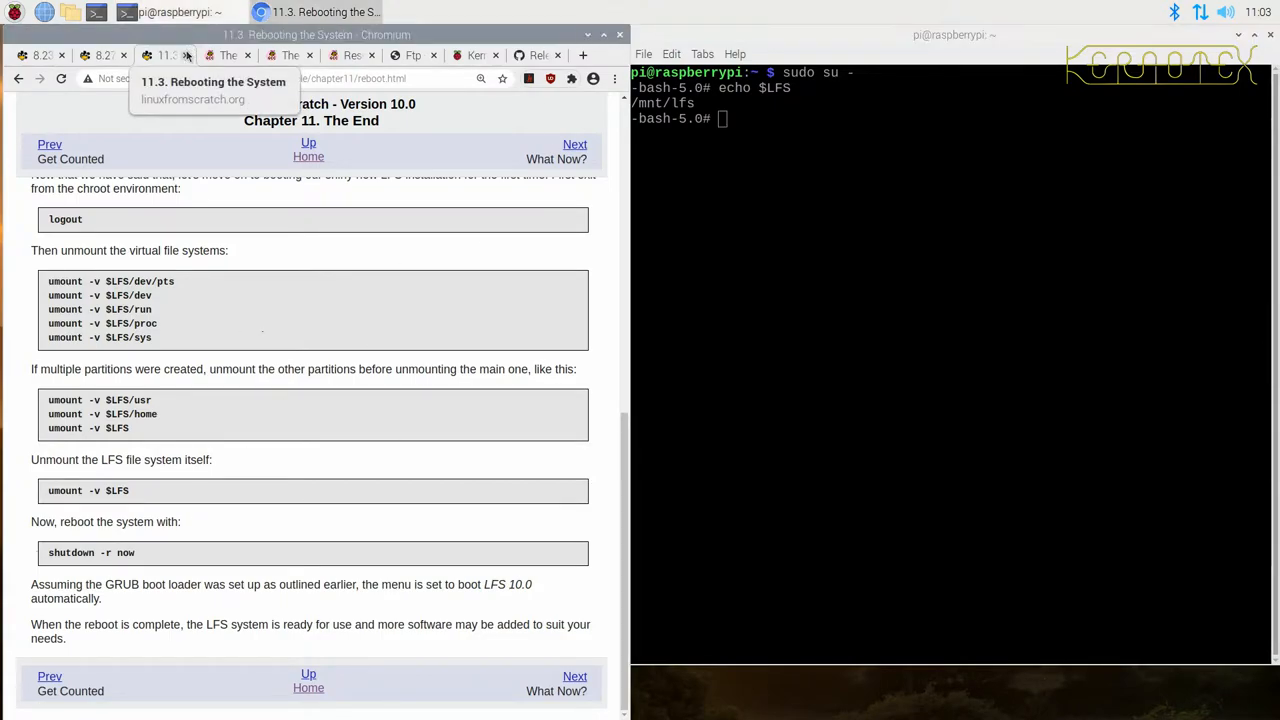
Step: Go from the Pkg-config page to the LFS table of contents and browse to the chroot chapter
left_click(103, 55)
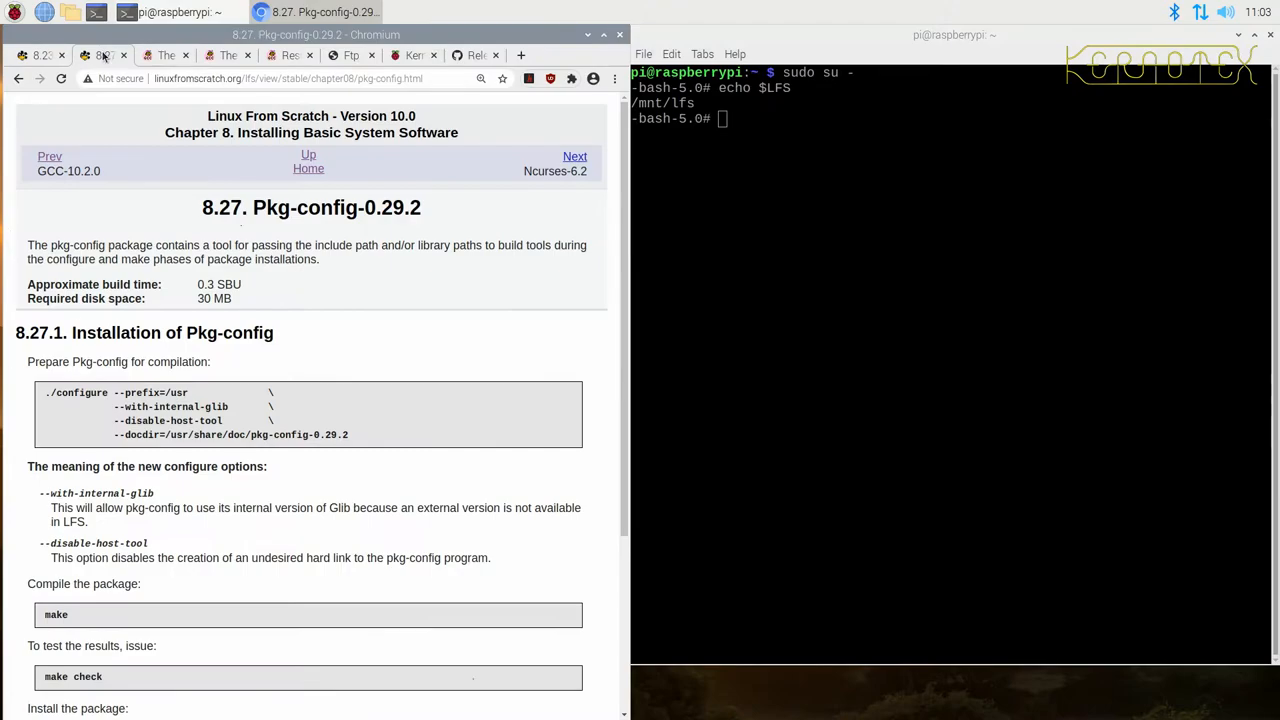
mouse_move(308, 168)
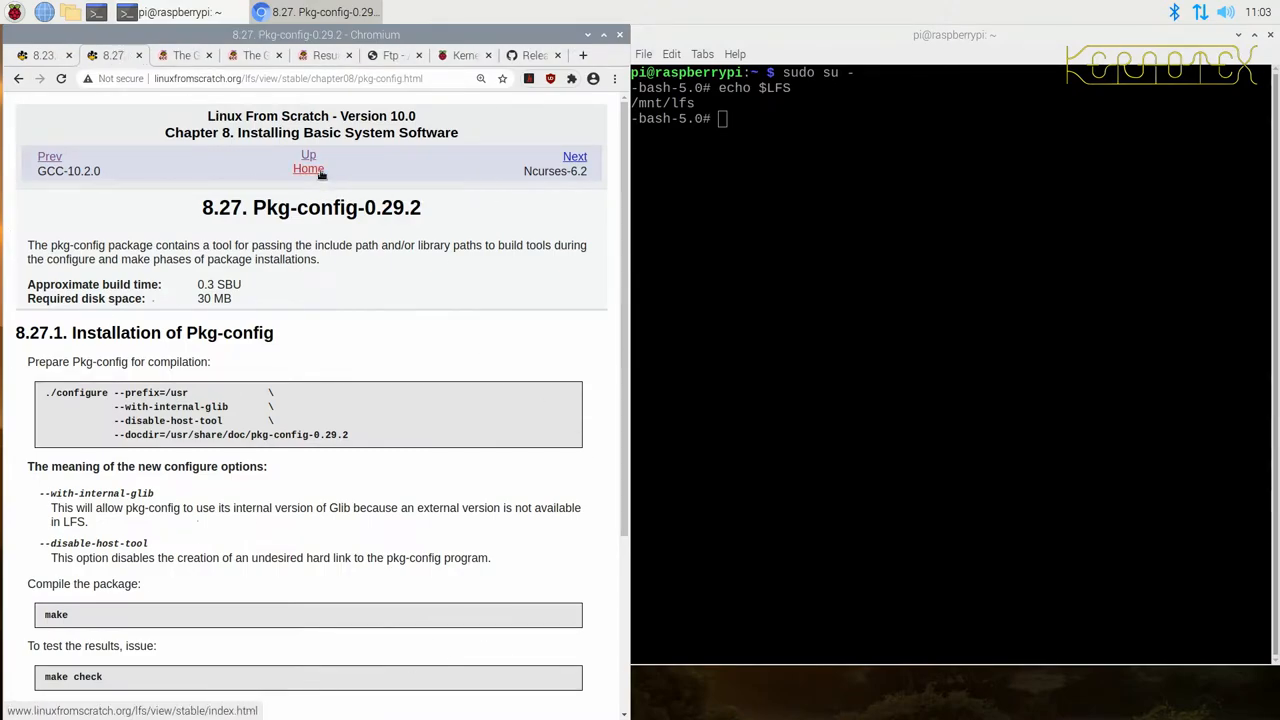
left_click(308, 168)
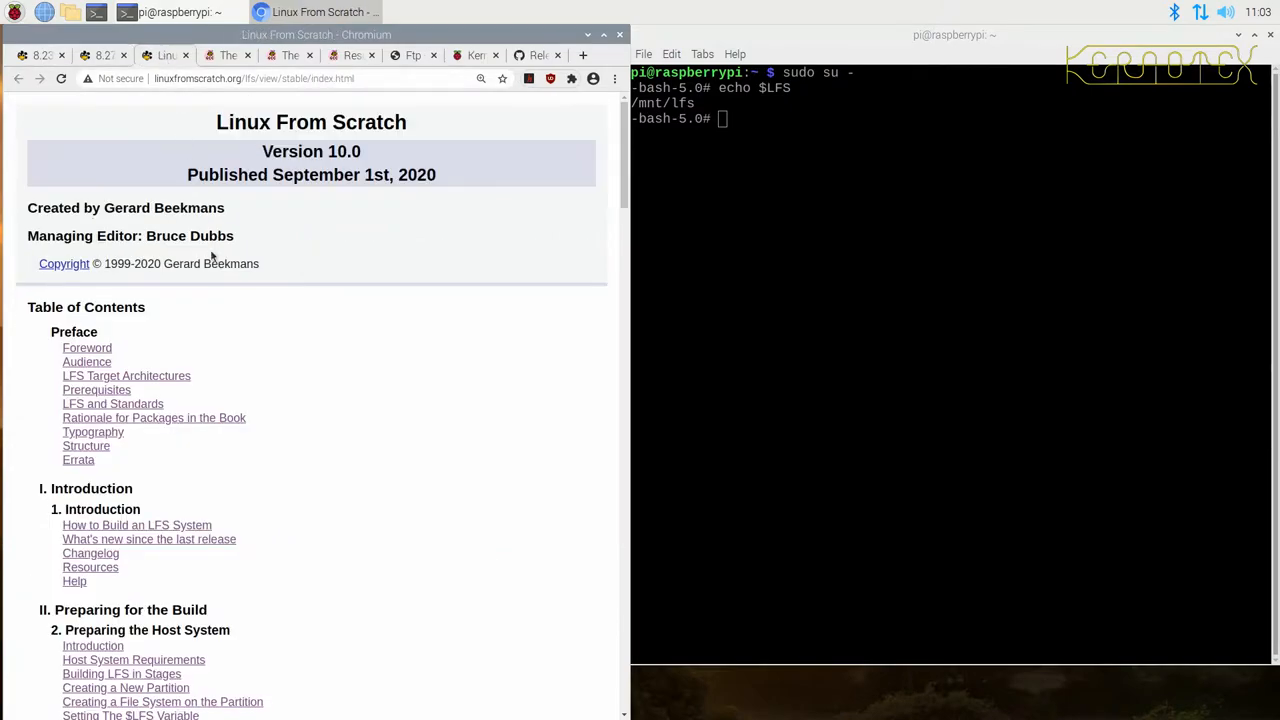
scroll("down", 3)
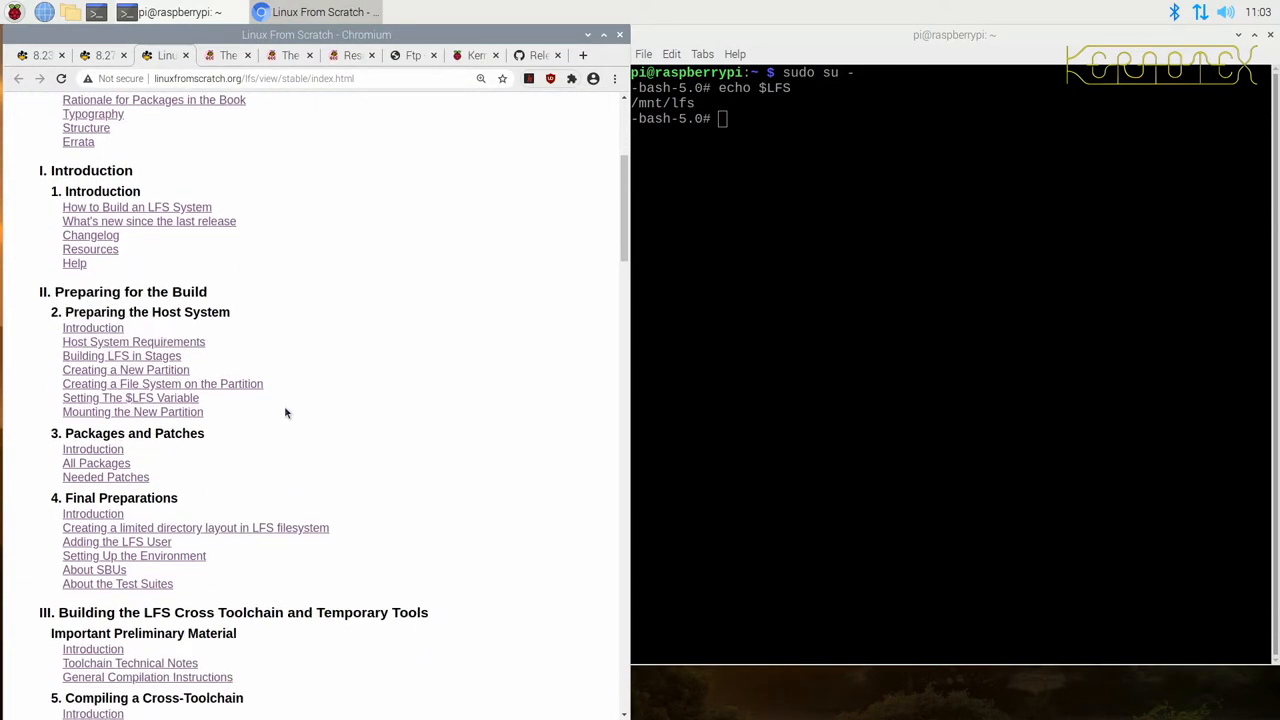
scroll("down", 3)
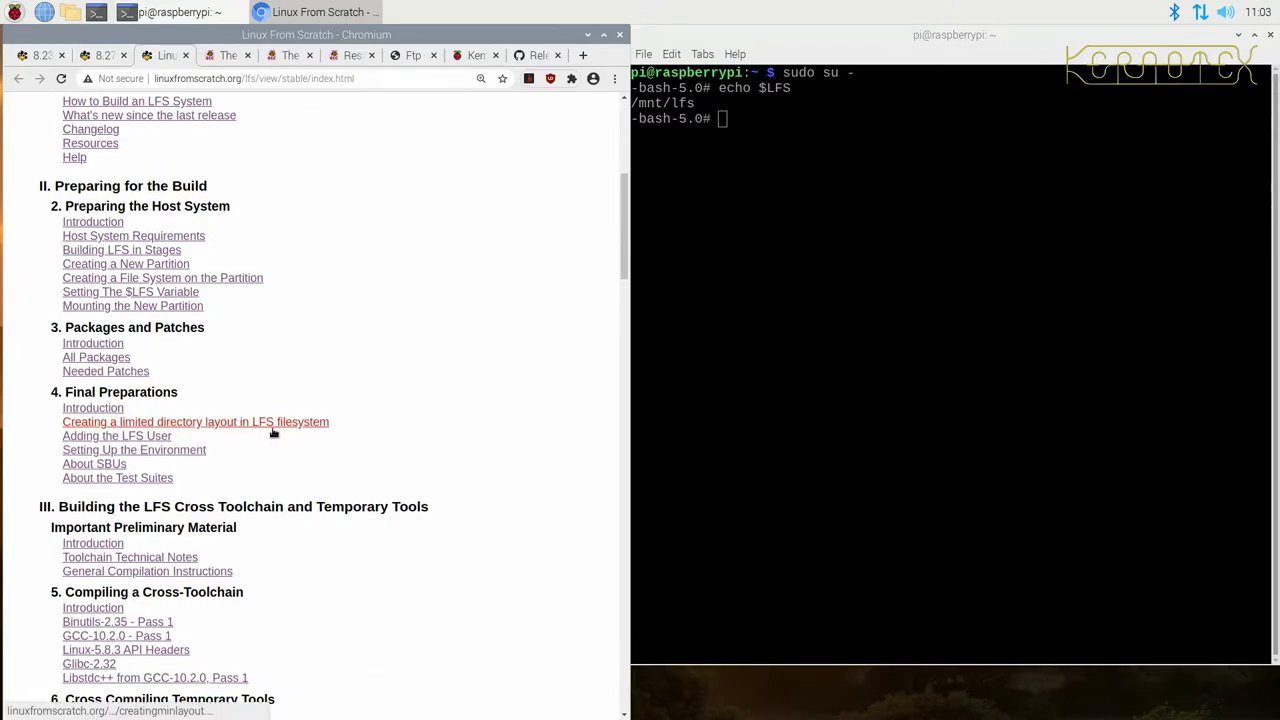
mouse_move(254, 457)
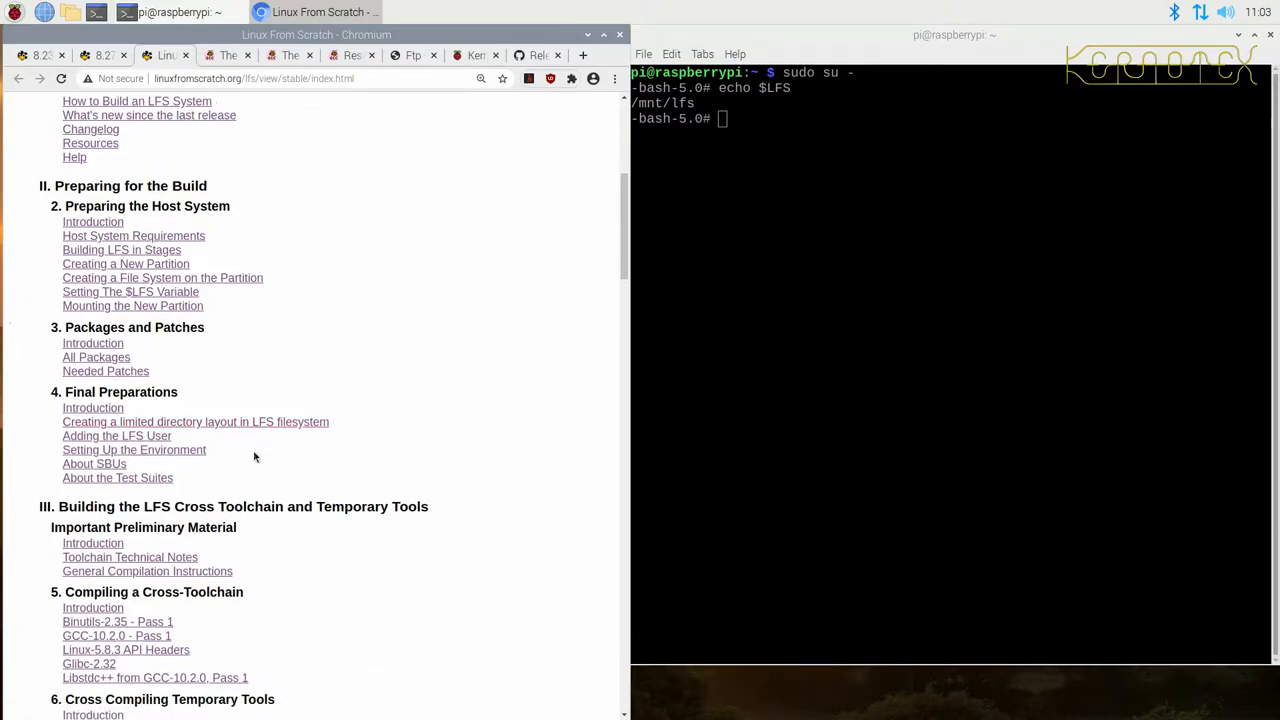
scroll("down", 3)
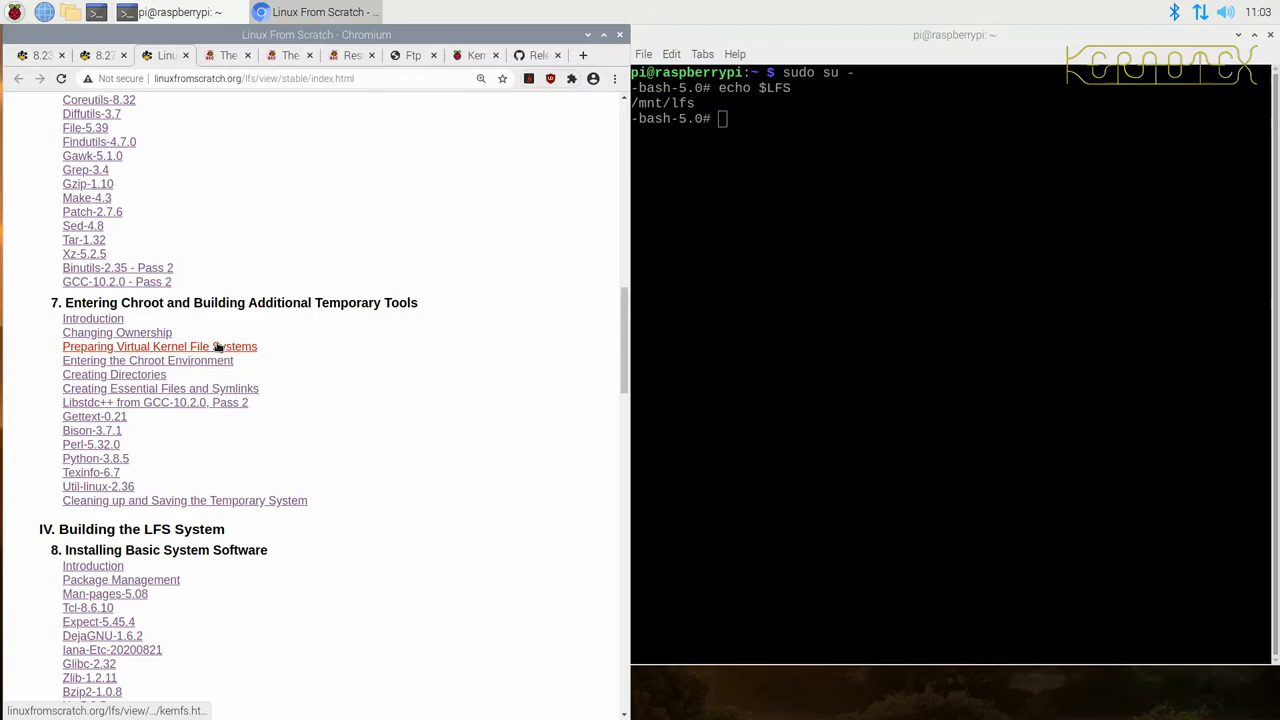
scroll("up", 3)
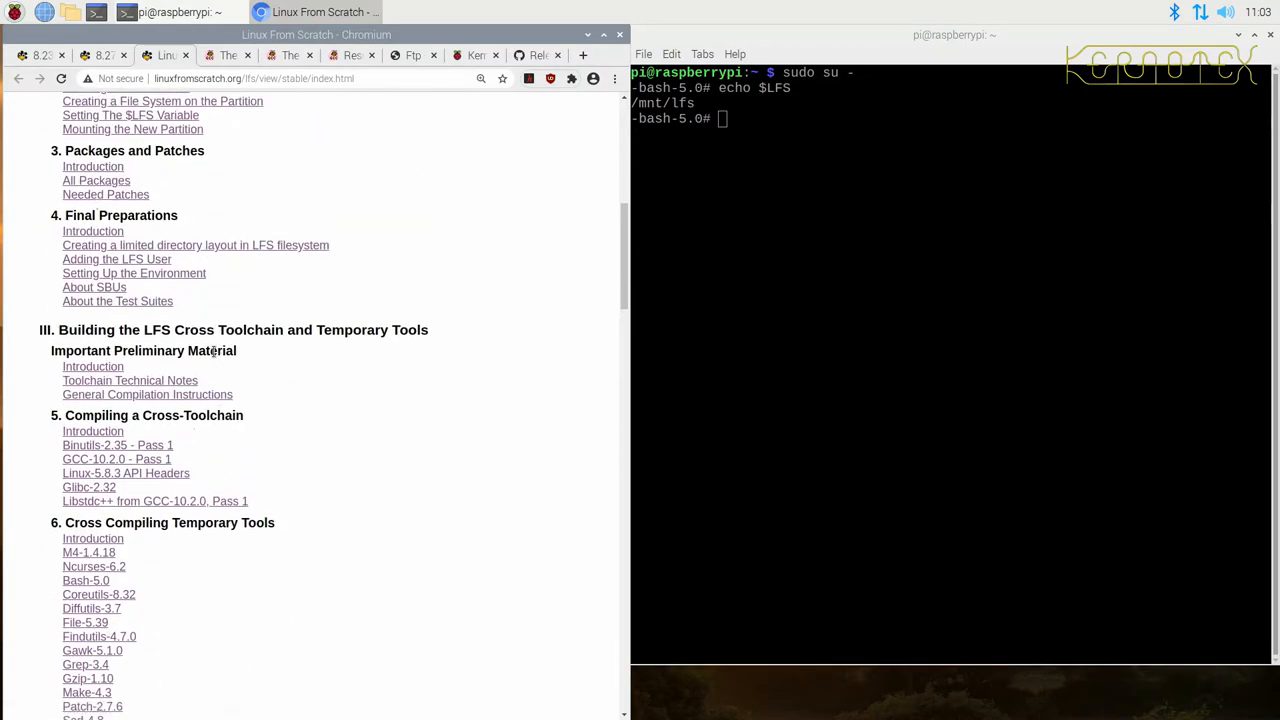
scroll("up", 3)
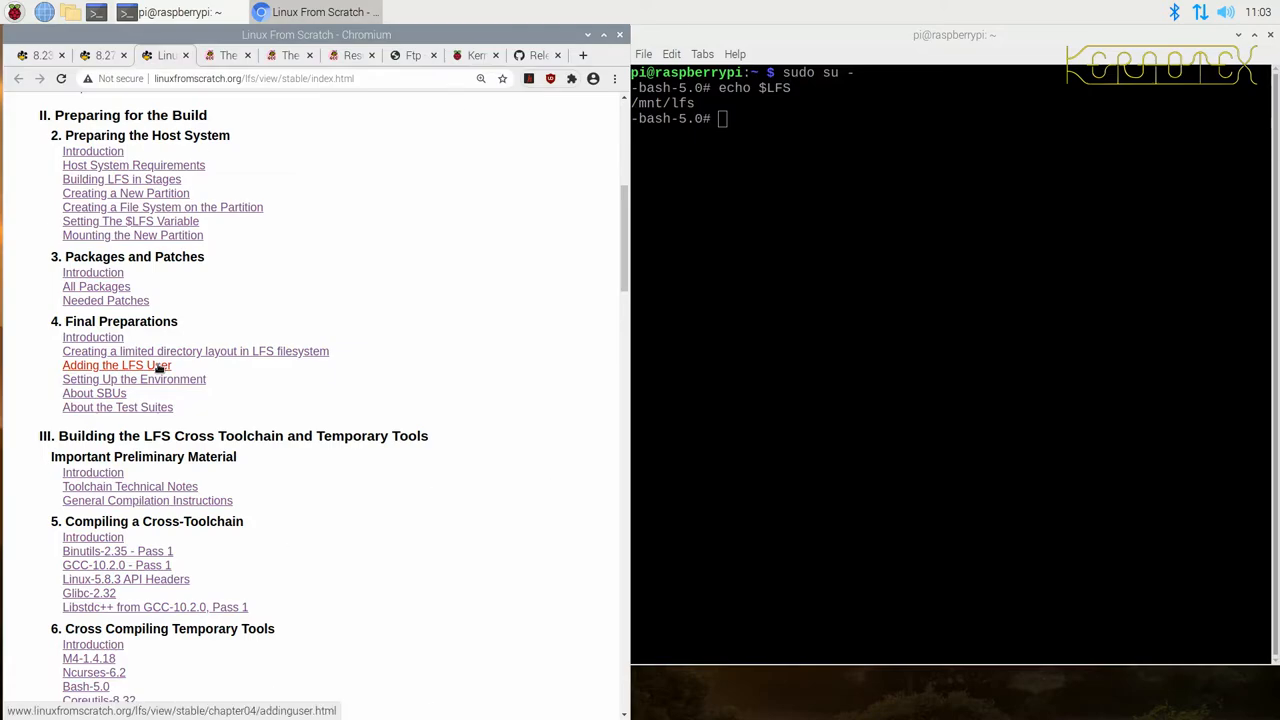
mouse_move(215, 365)
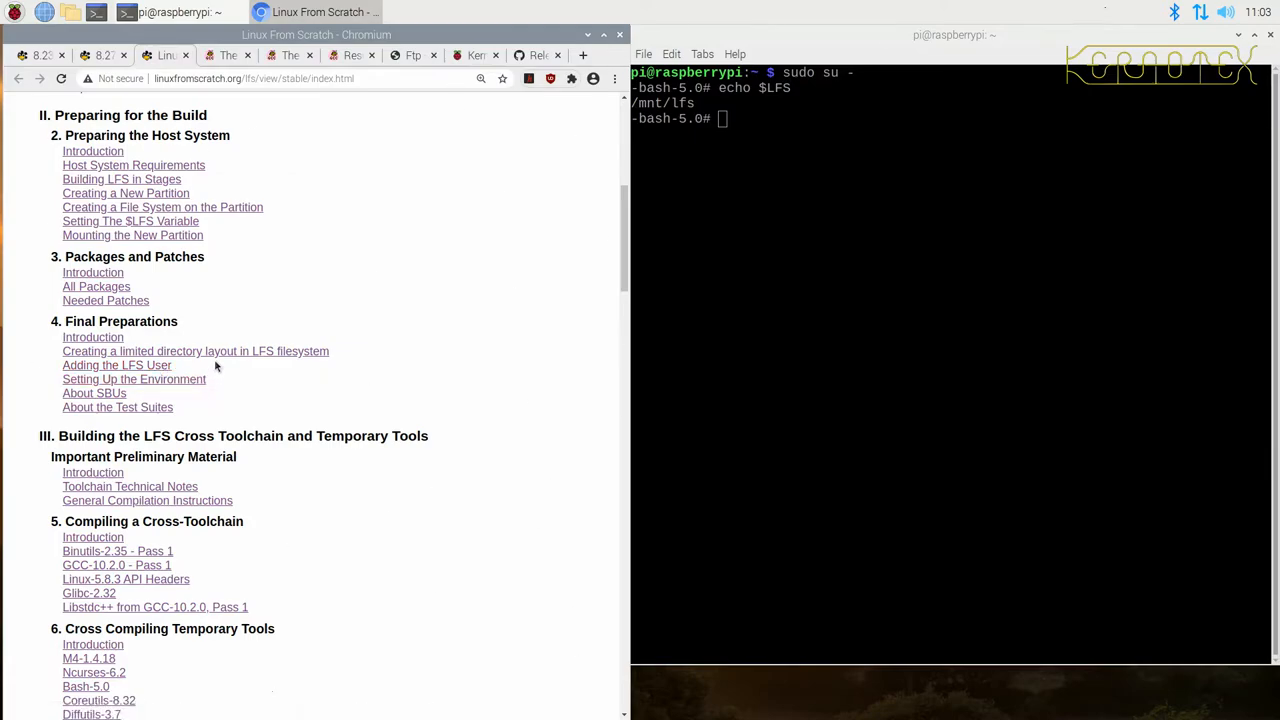
mouse_move(213, 284)
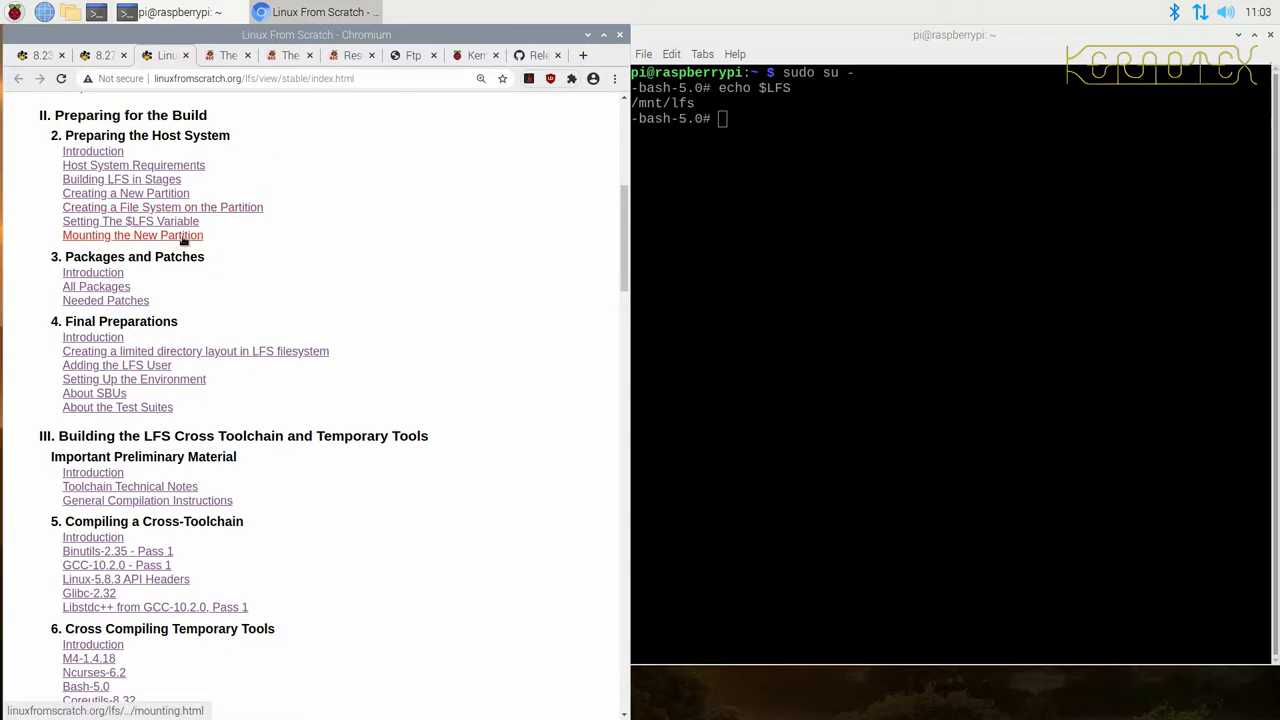
scroll("down", 3)
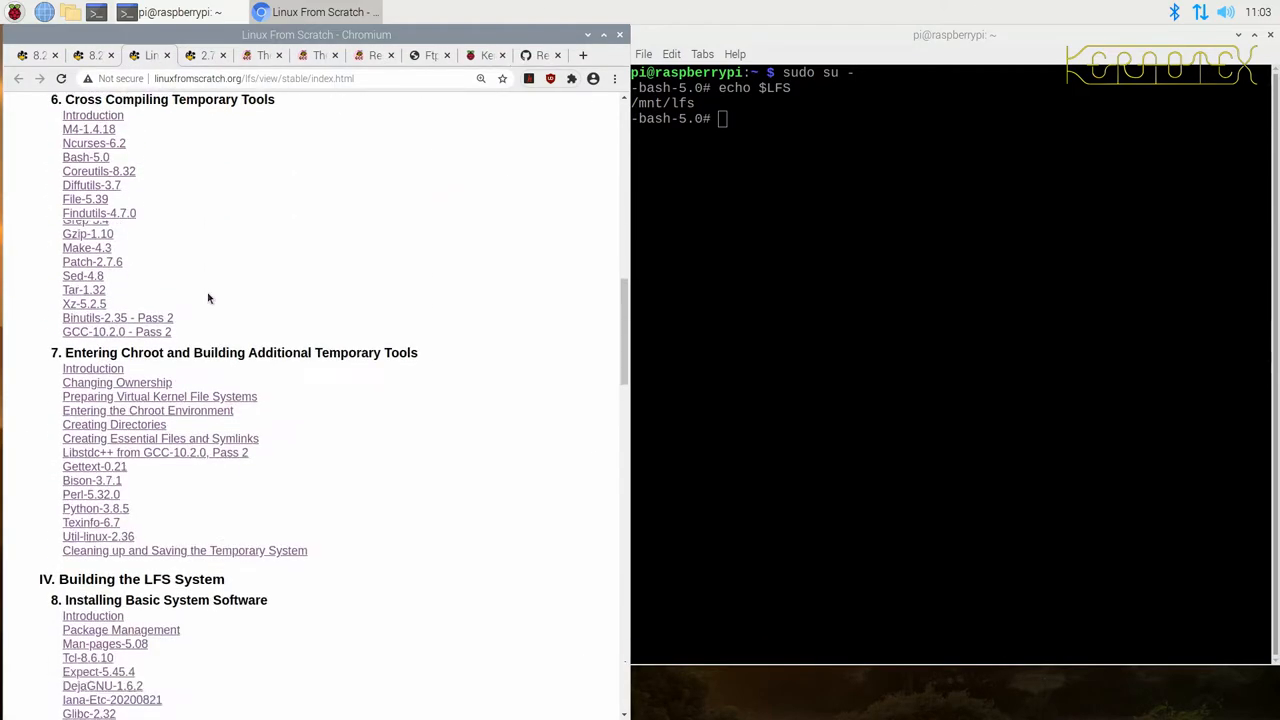
scroll("down", 3)
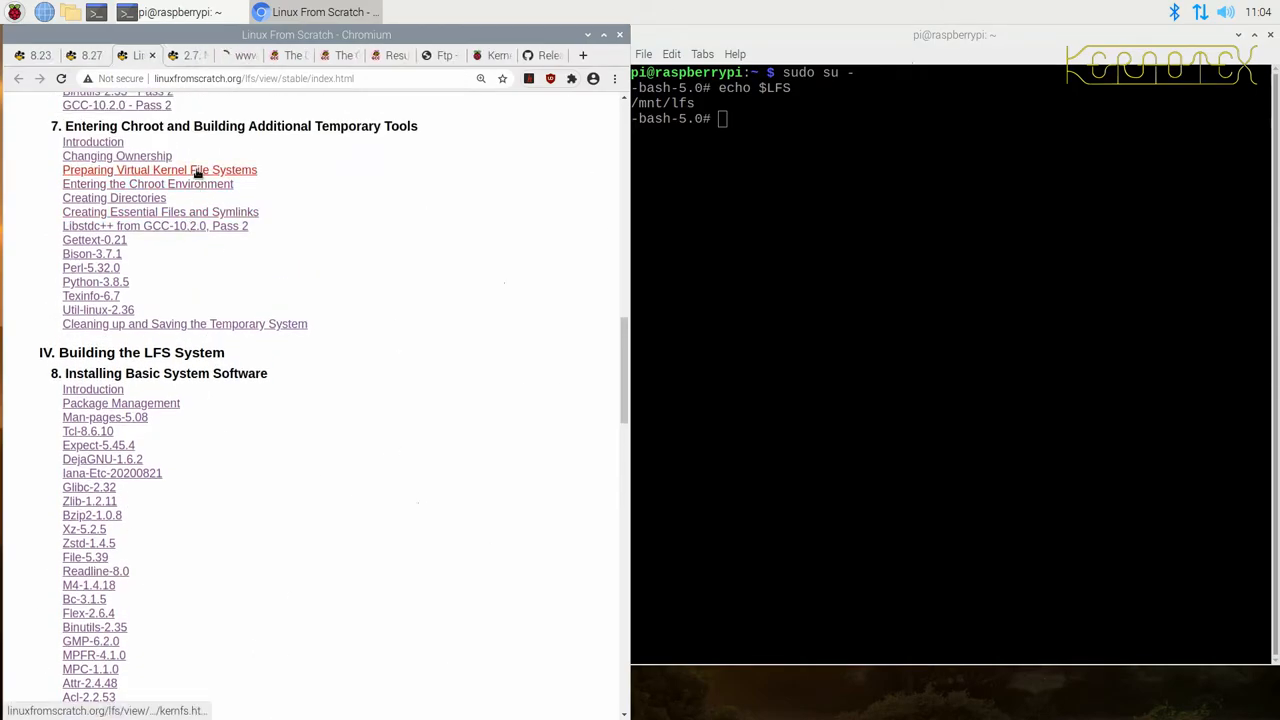
mouse_move(148, 184)
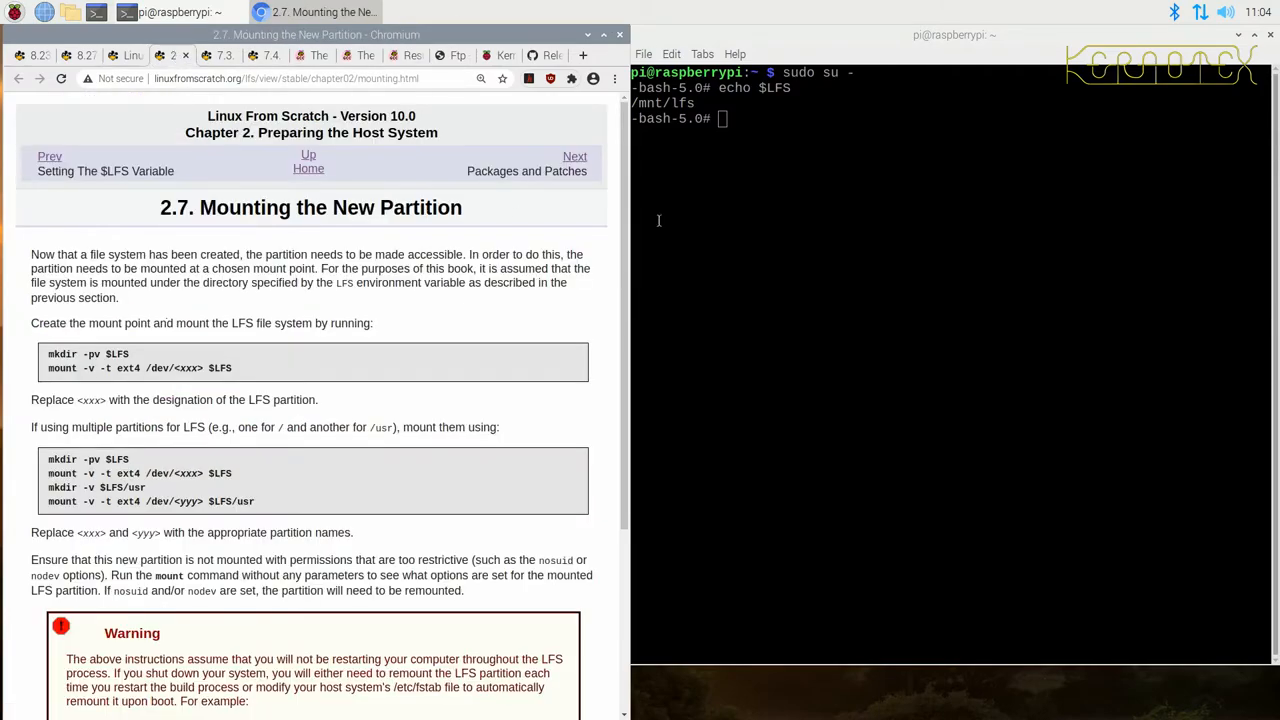
mouse_move(750, 242)
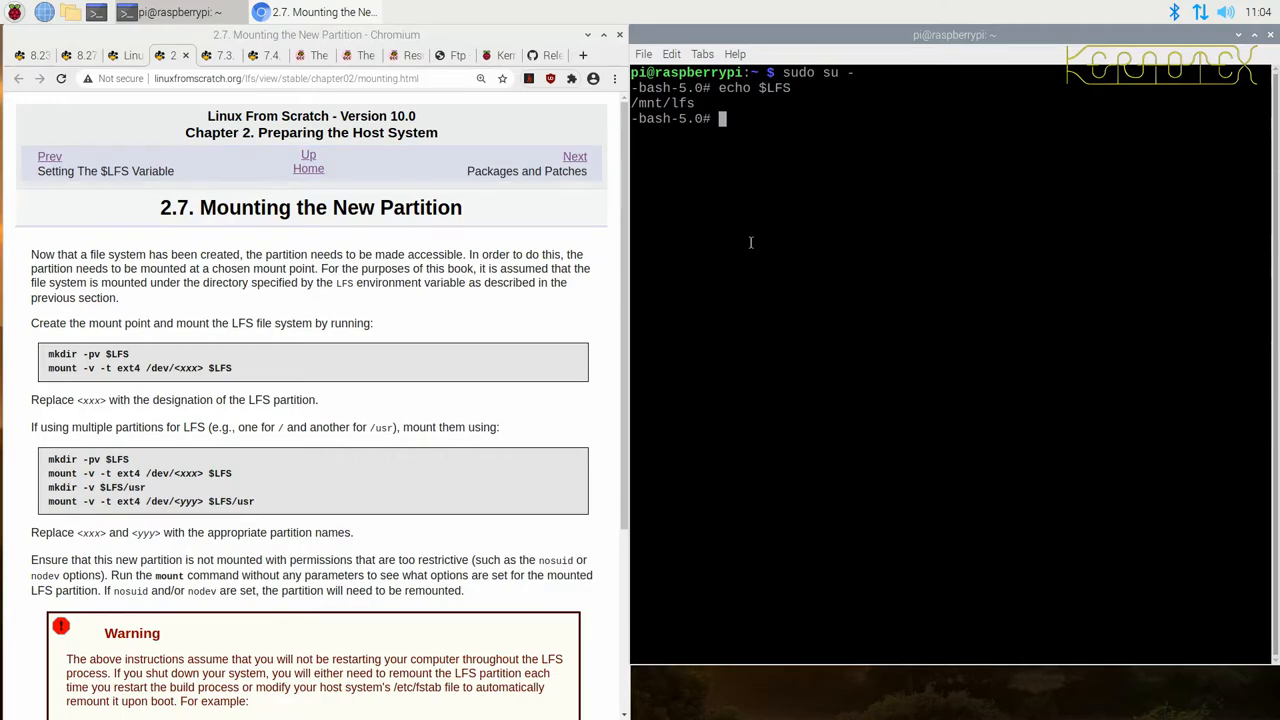
Step: Run df -h, showing /dev/sda3 at /mnt/lfs plus swap on /dev/sda2 and a swap file
type("df -h")
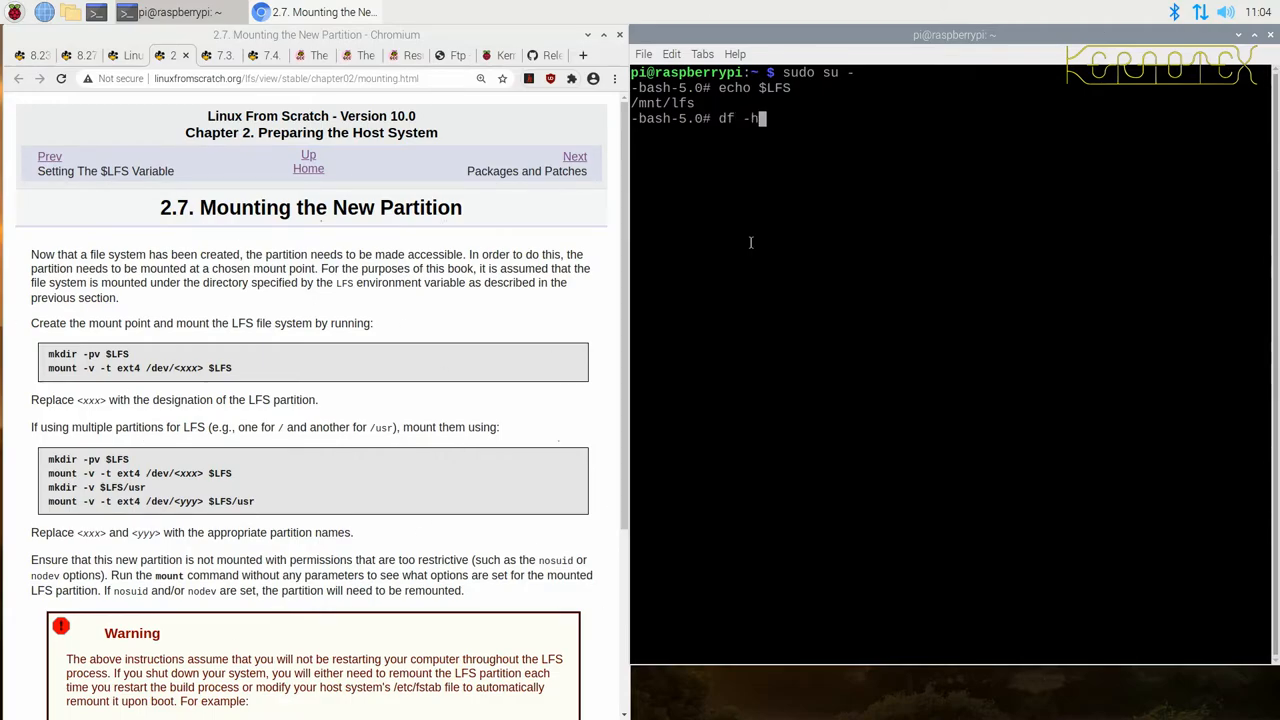
key("Return")
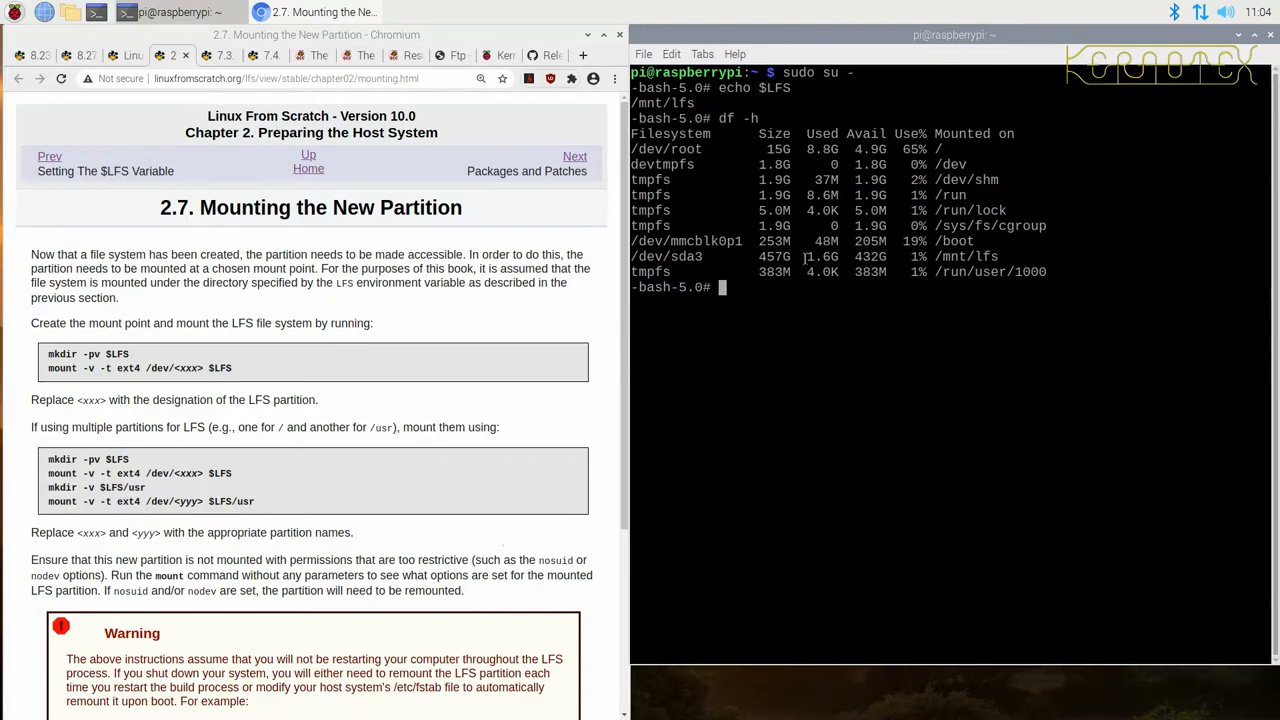
left_click_drag(807, 257, 893, 257)
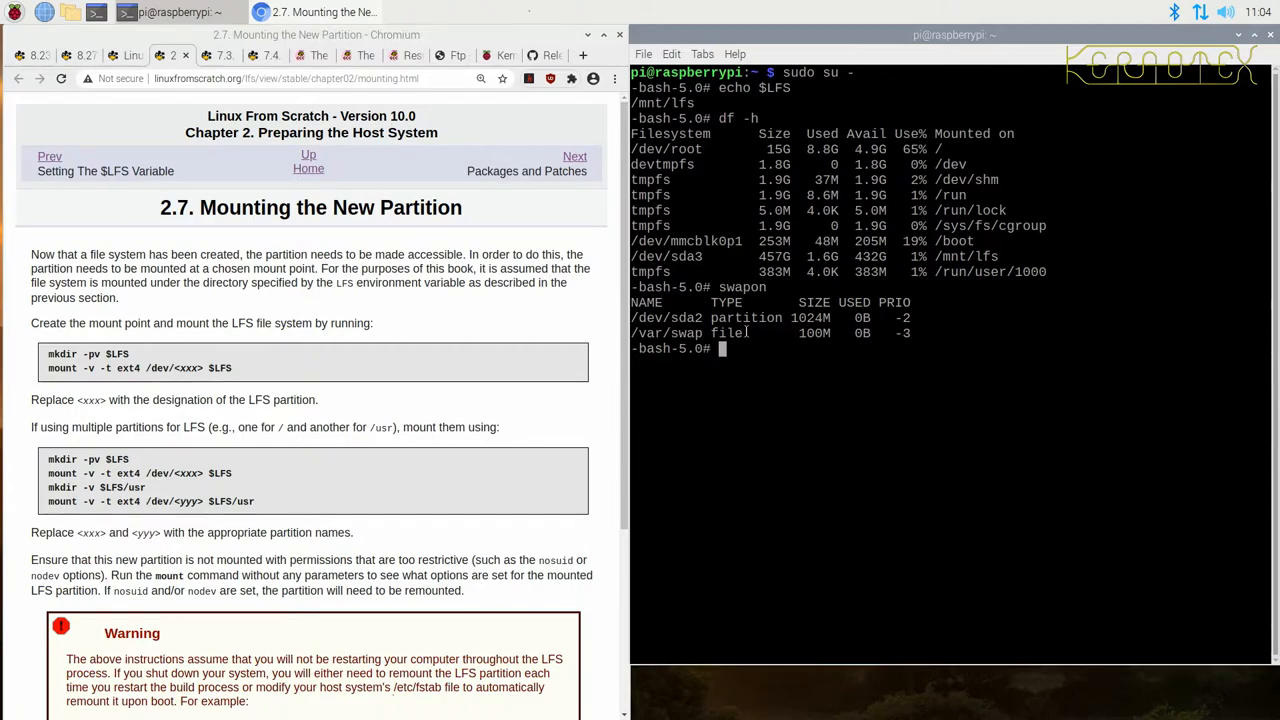
Step: Disable the /var/swap swap file with swapoff, then list usage again with df -h
type("swa")
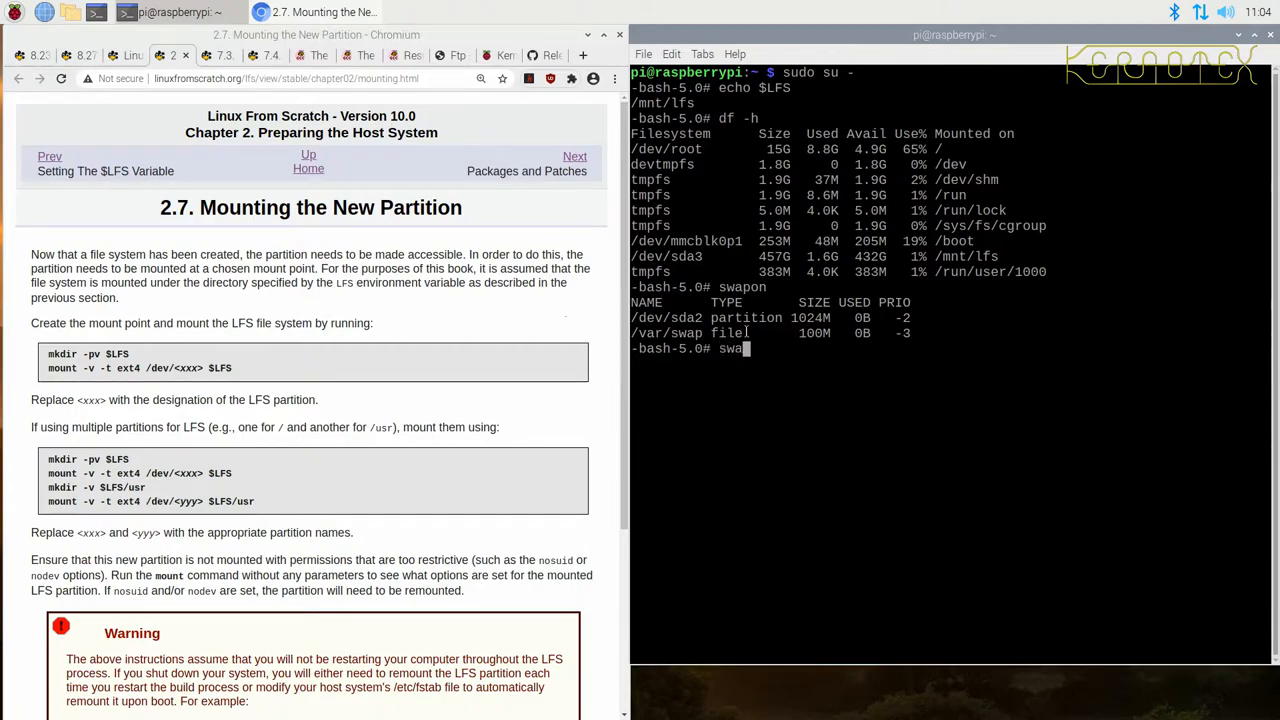
type("off")
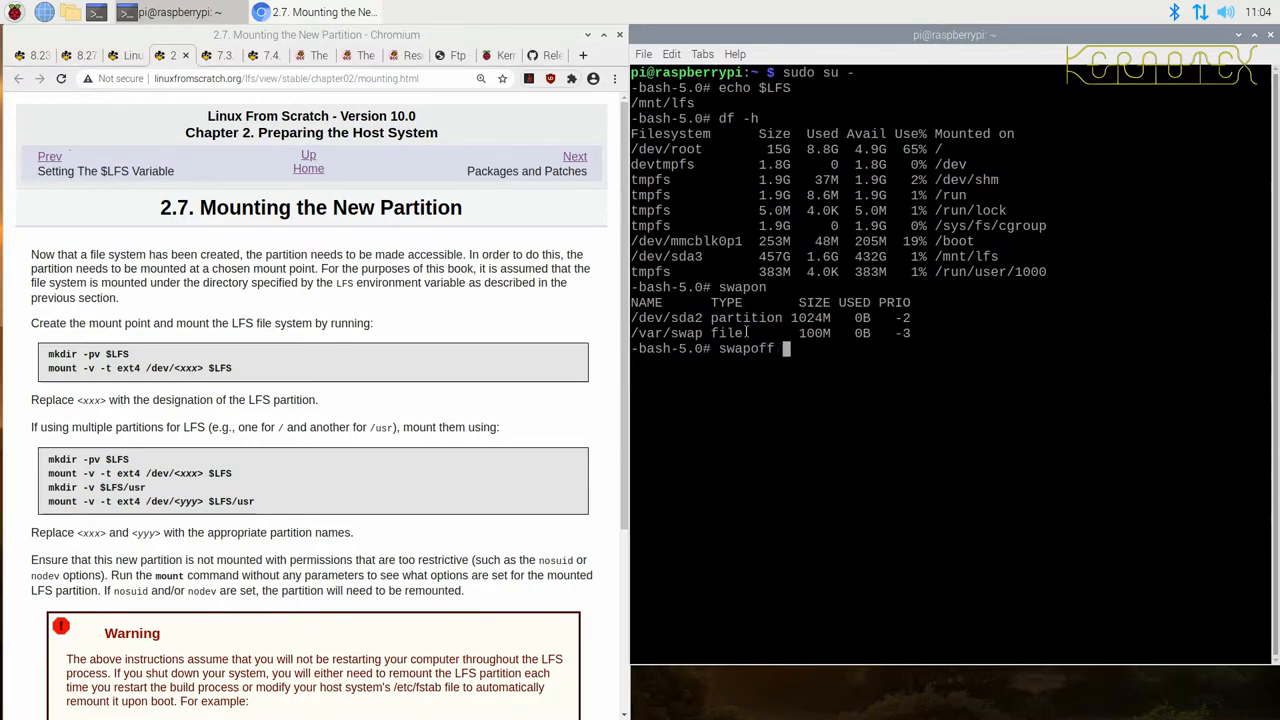
double_click(667, 333)
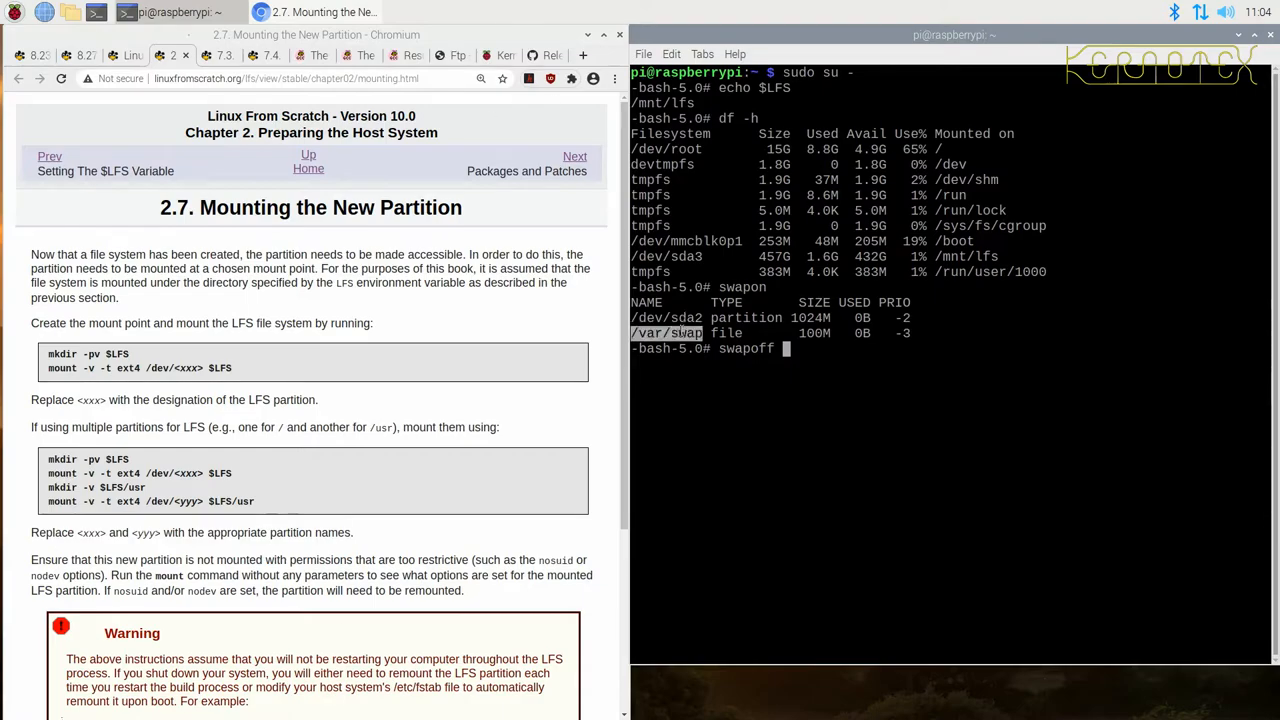
type("/var/swap")
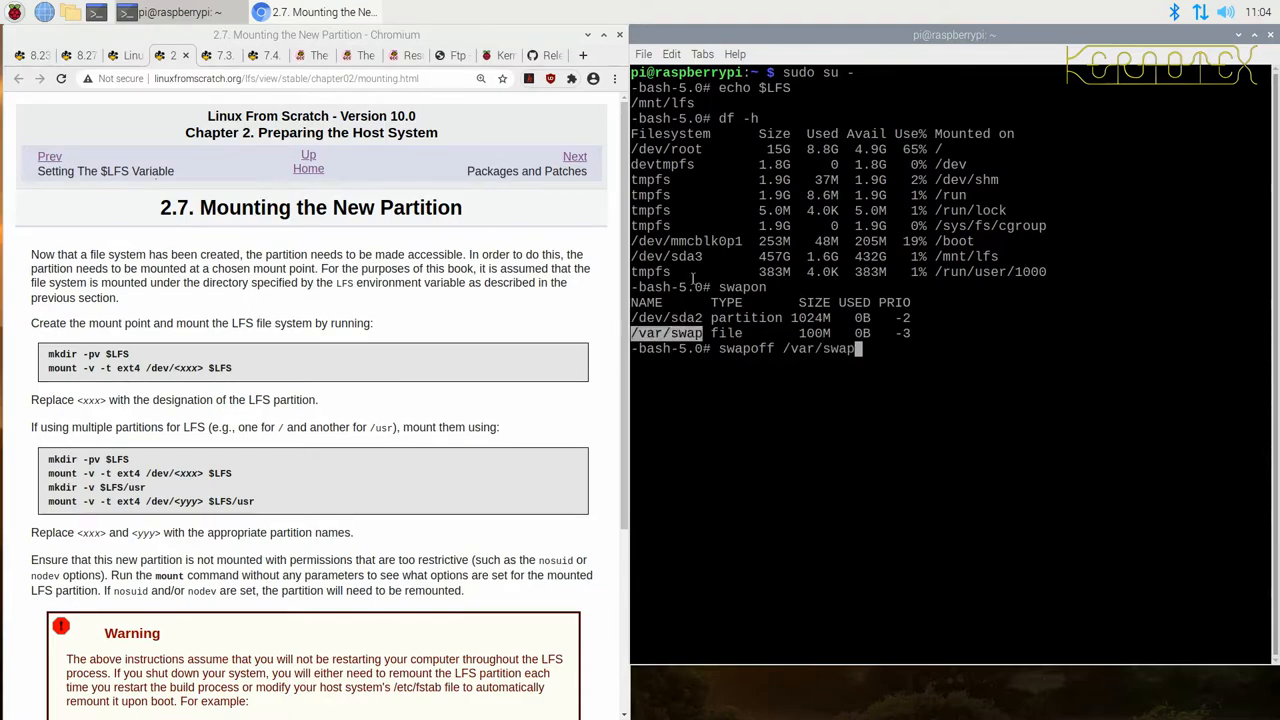
key("Return")
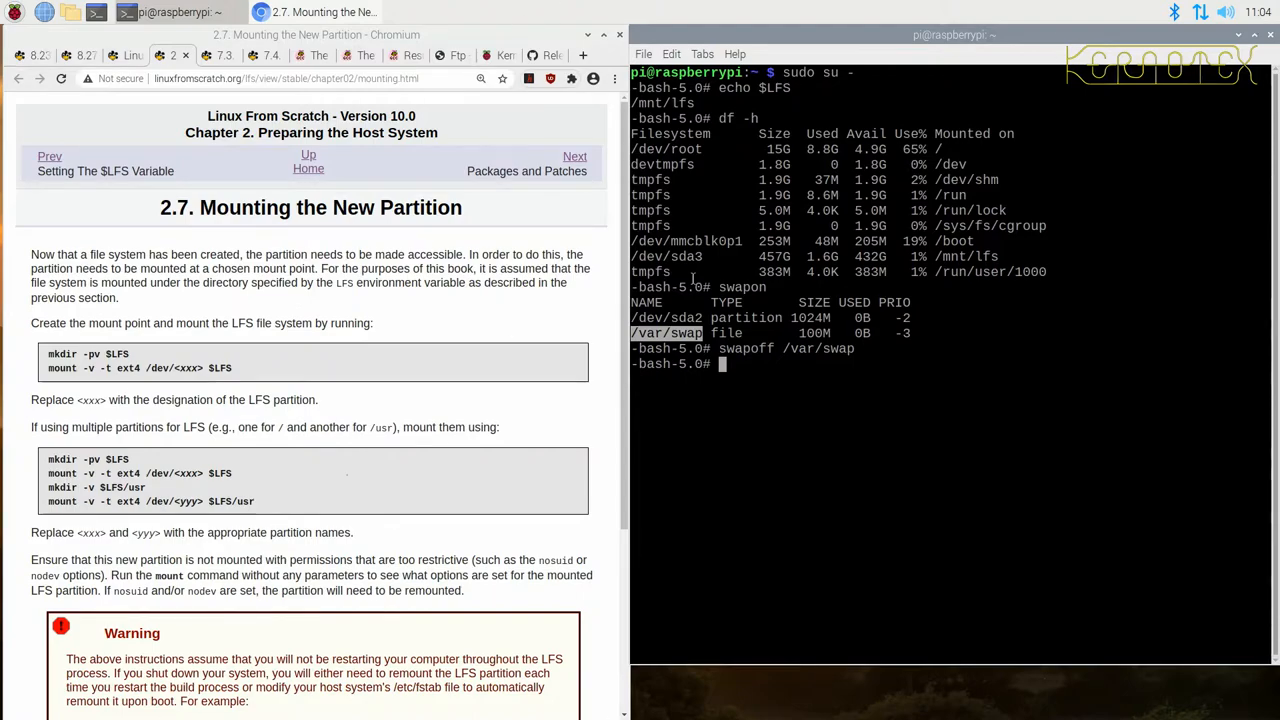
type("df -h")
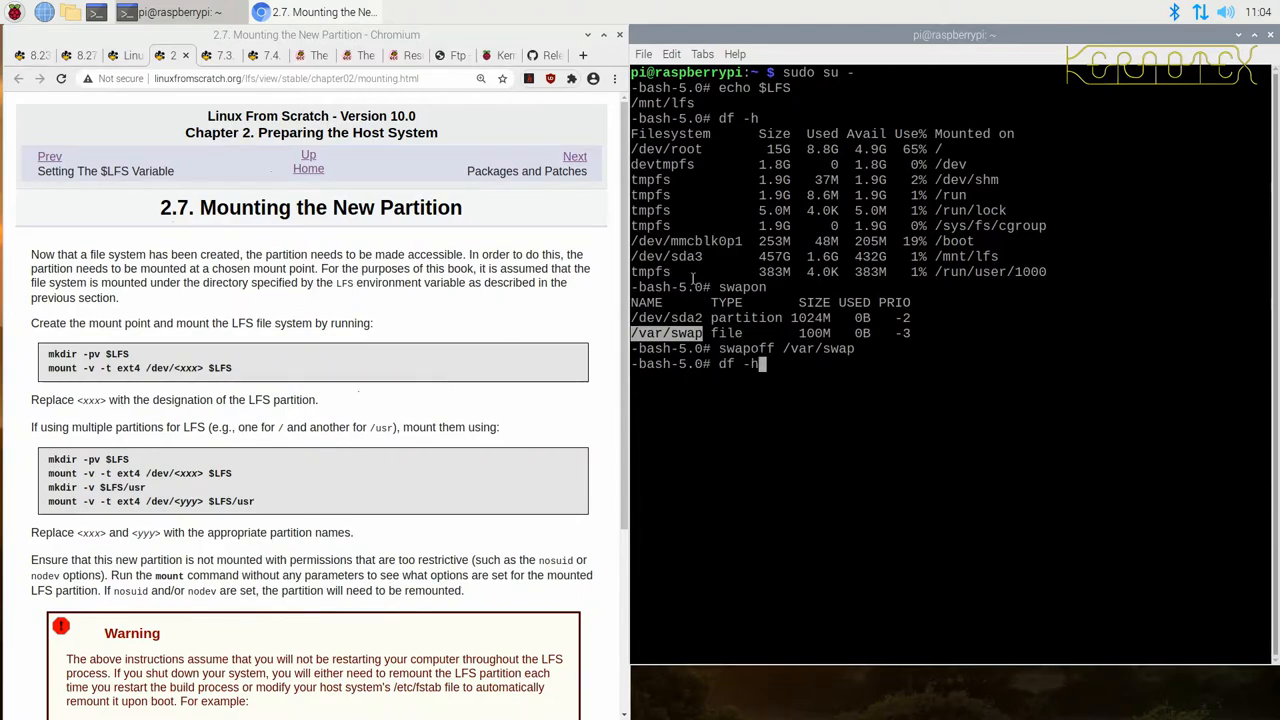
key("Return")
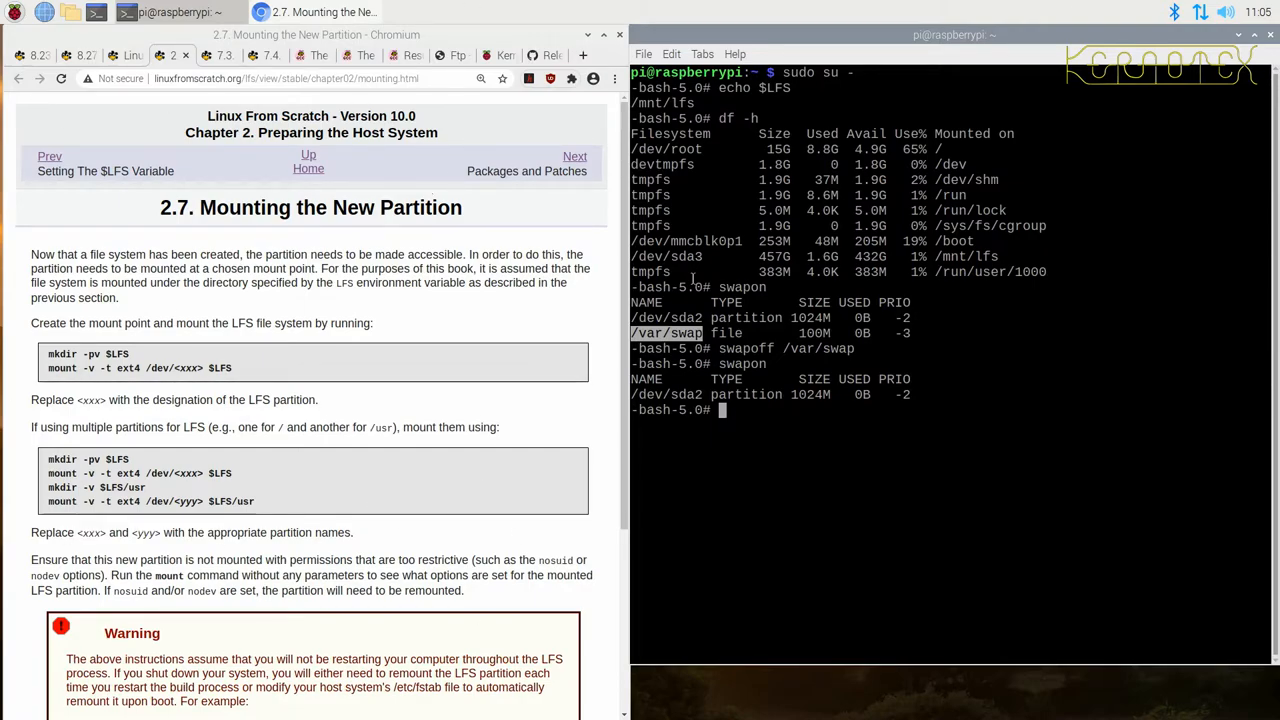
Step: Read through the 2.7 partition-mounting page, then close it to reveal the 7.3 page
scroll("down", 3)
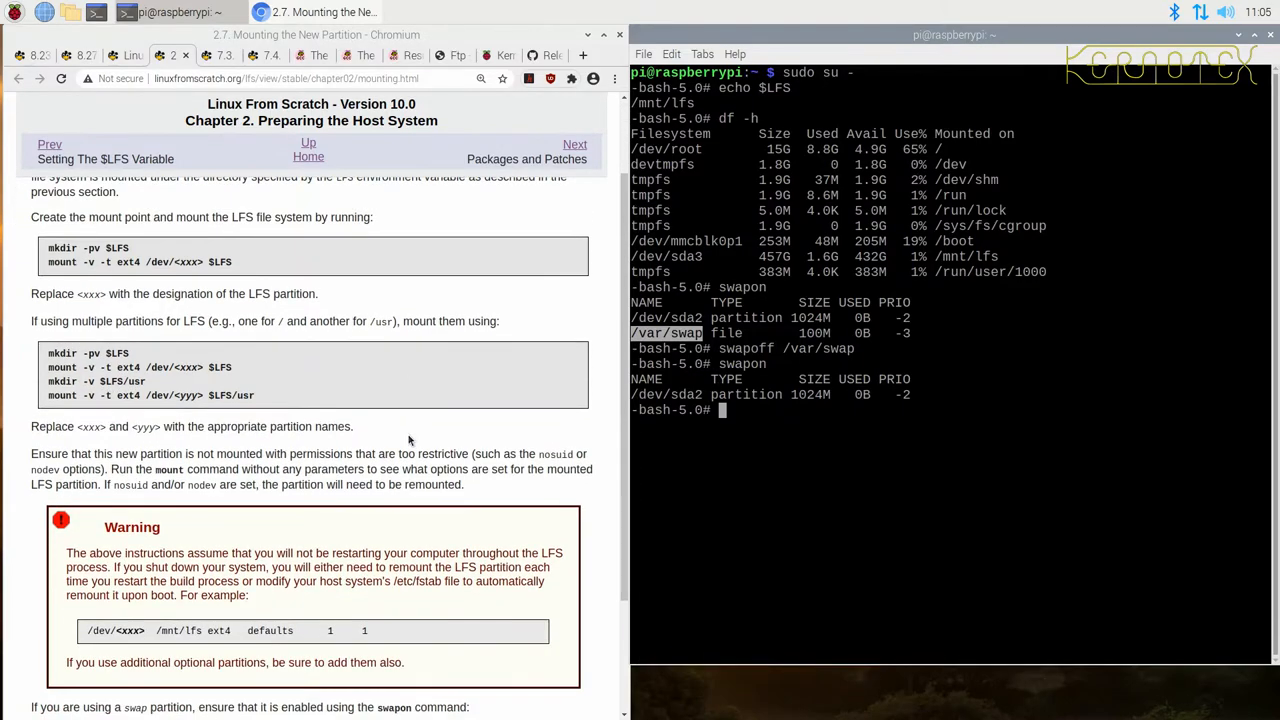
scroll("down", 3)
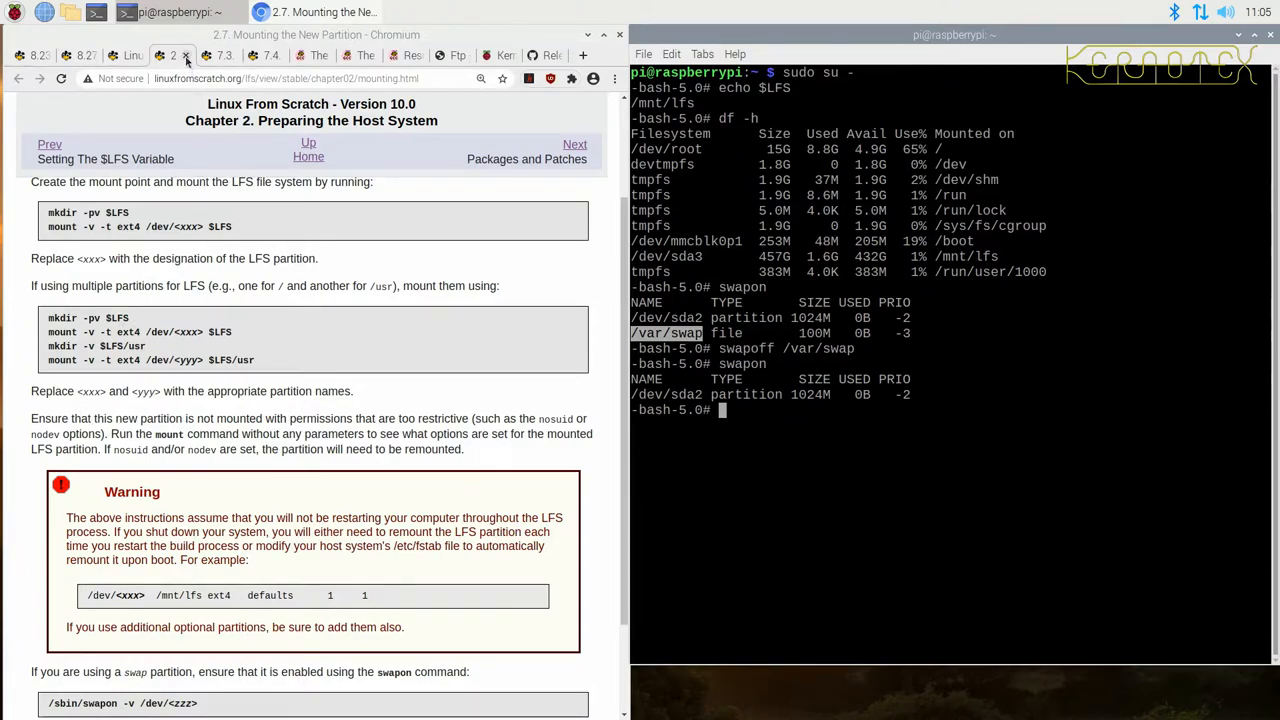
left_click(174, 55)
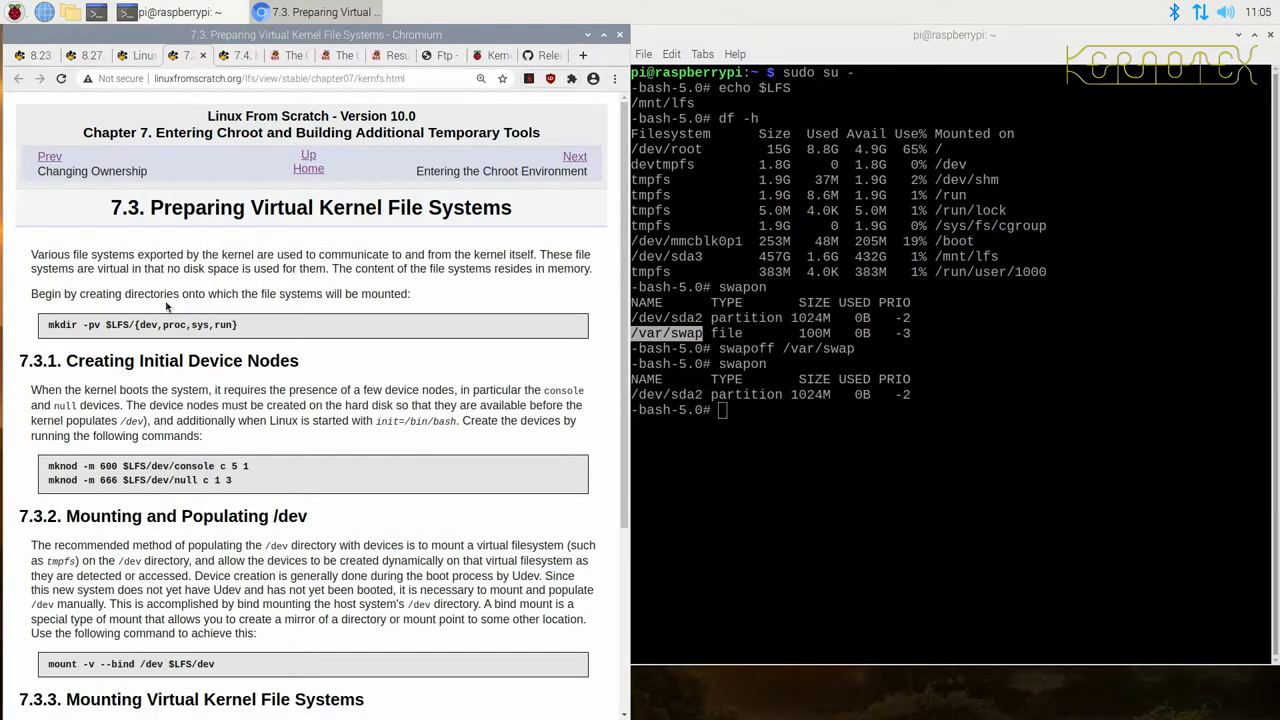
Step: Scroll the 7.3 page to the mount commands and select the /dev bind-mount command
scroll("down", 3)
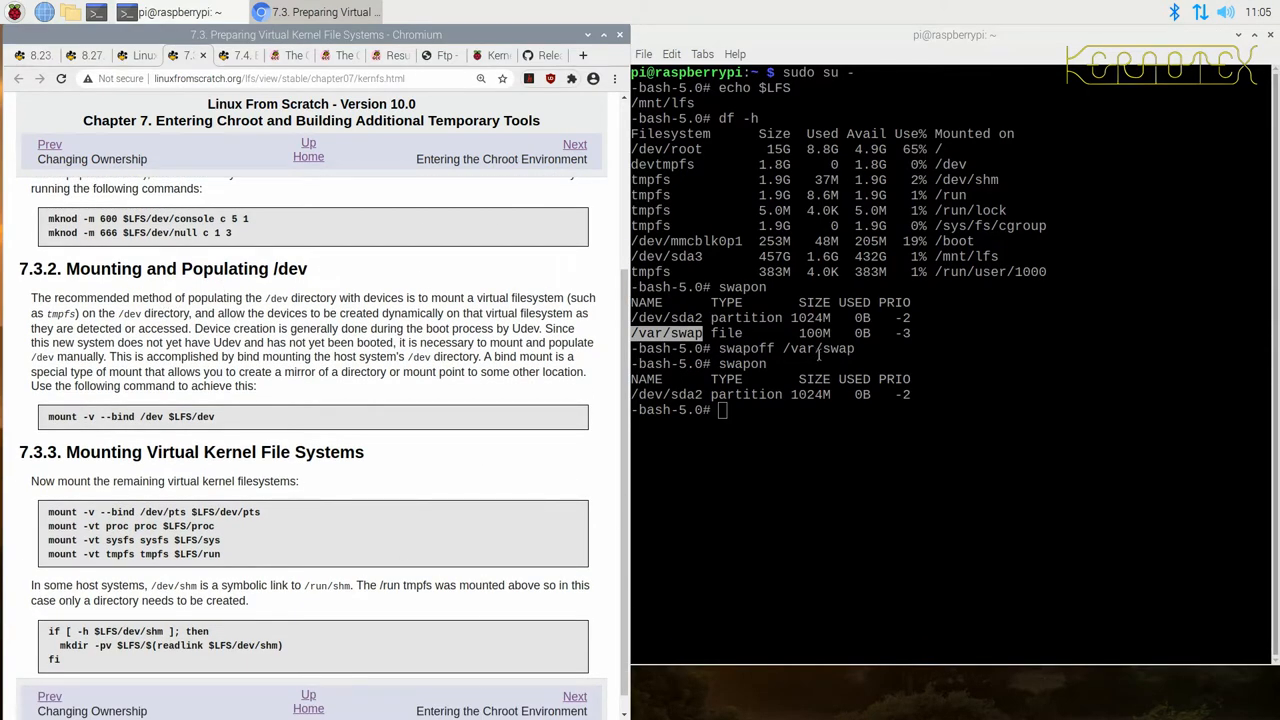
mouse_move(1024, 211)
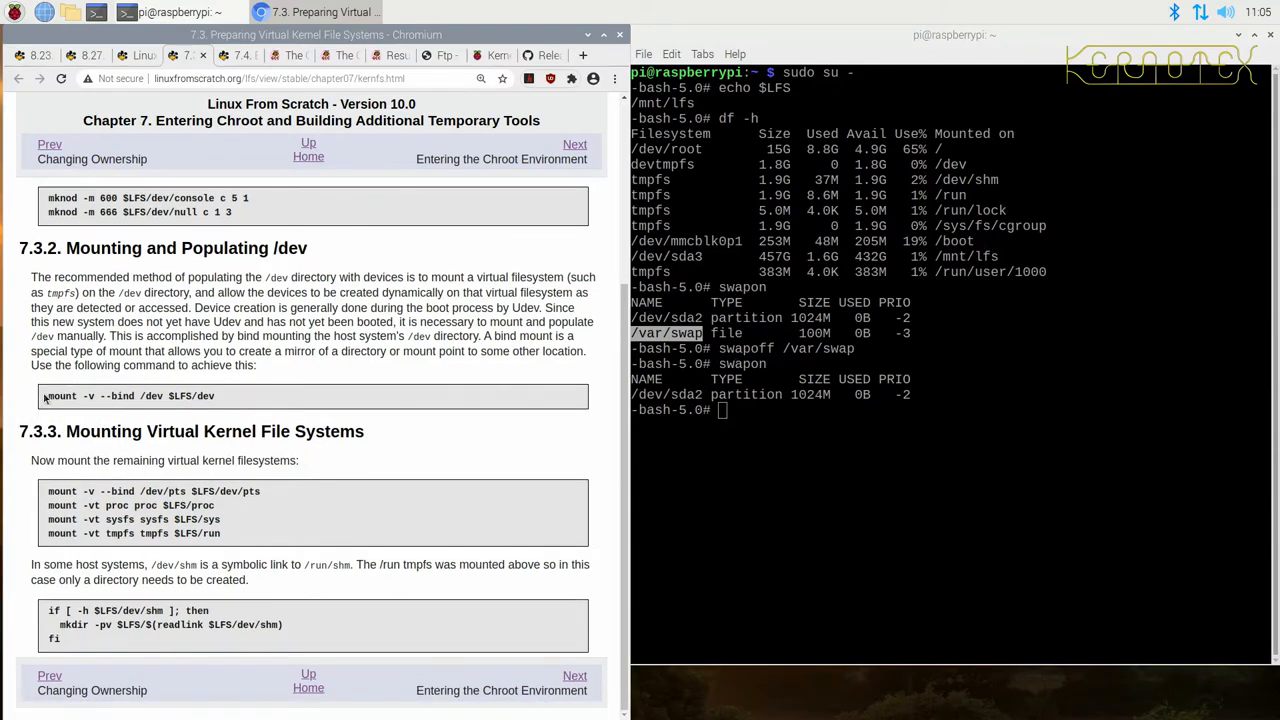
triple_click(130, 396)
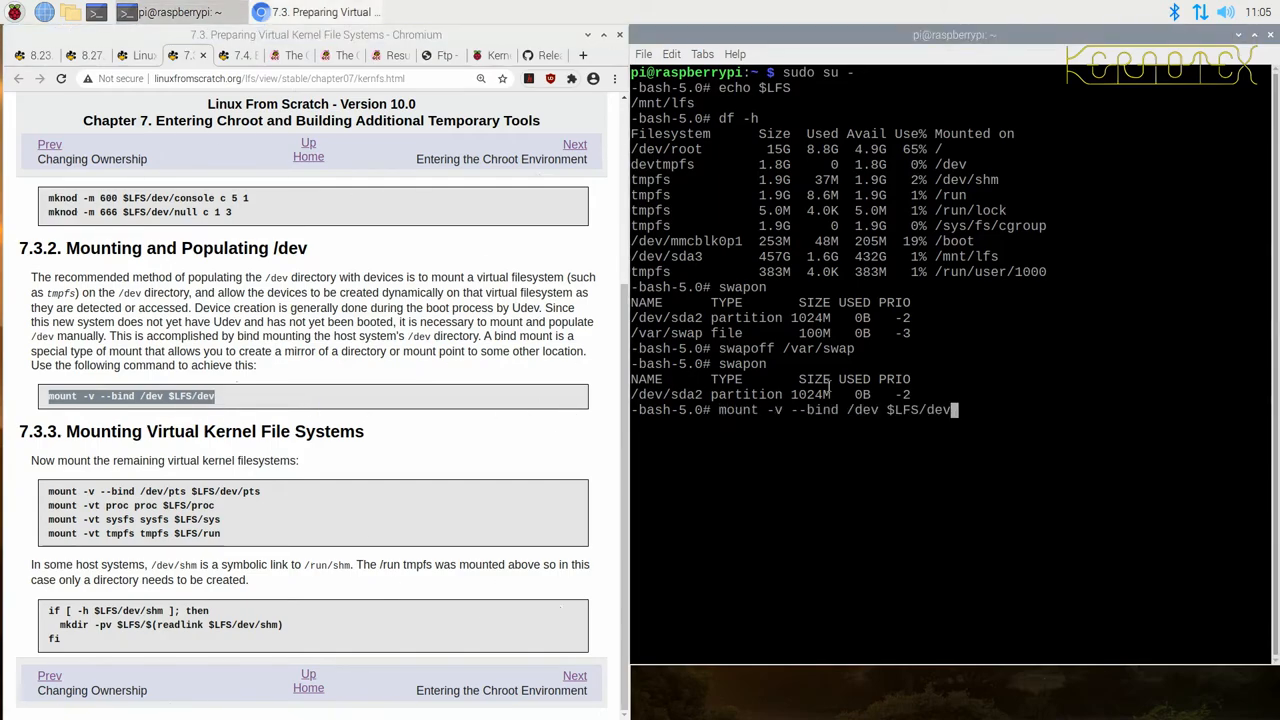
Step: Run the bind-mounts for /dev and /dev/pts, the virtual filesystem mounts, and the /dev/shm check block
key("Return")
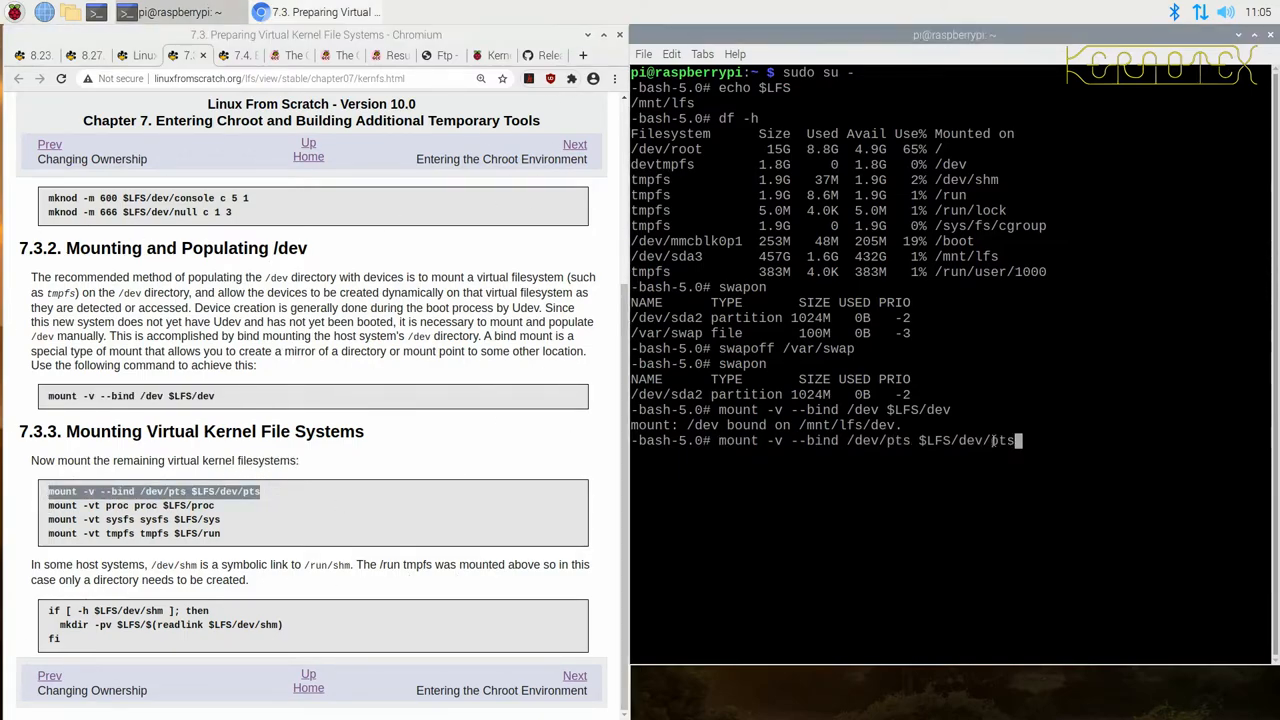
key("Return")
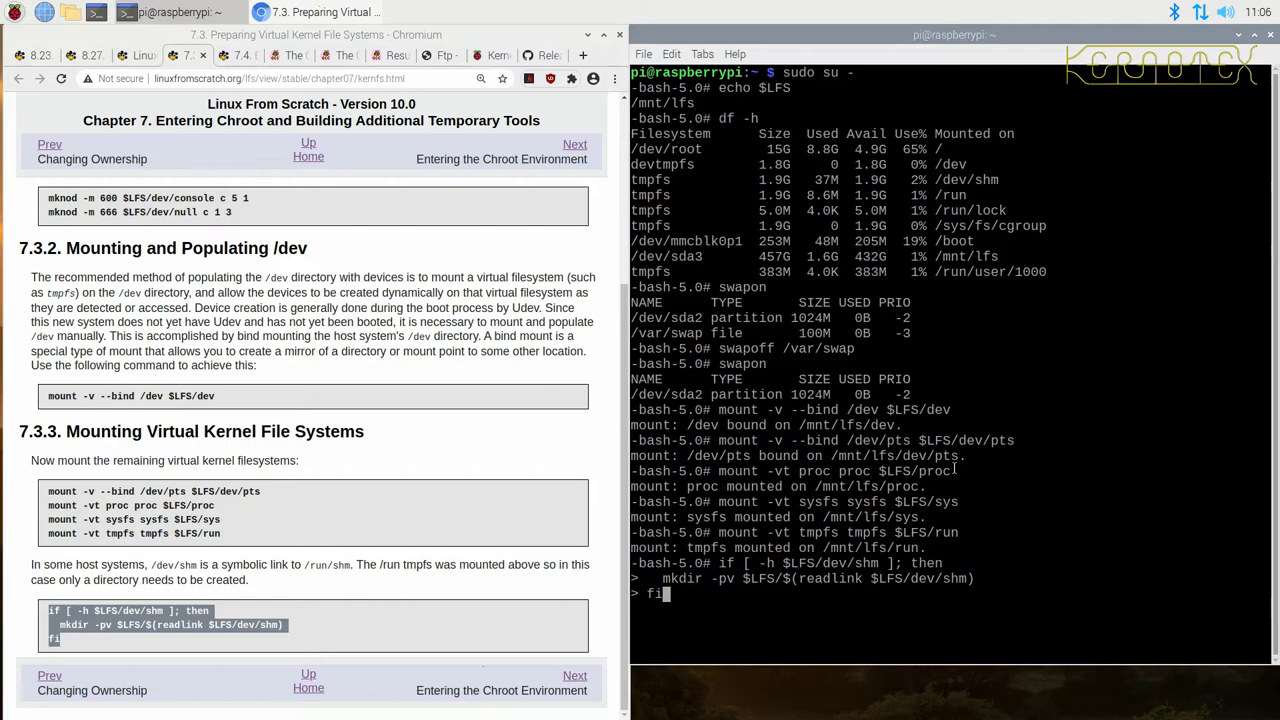
key("Return")
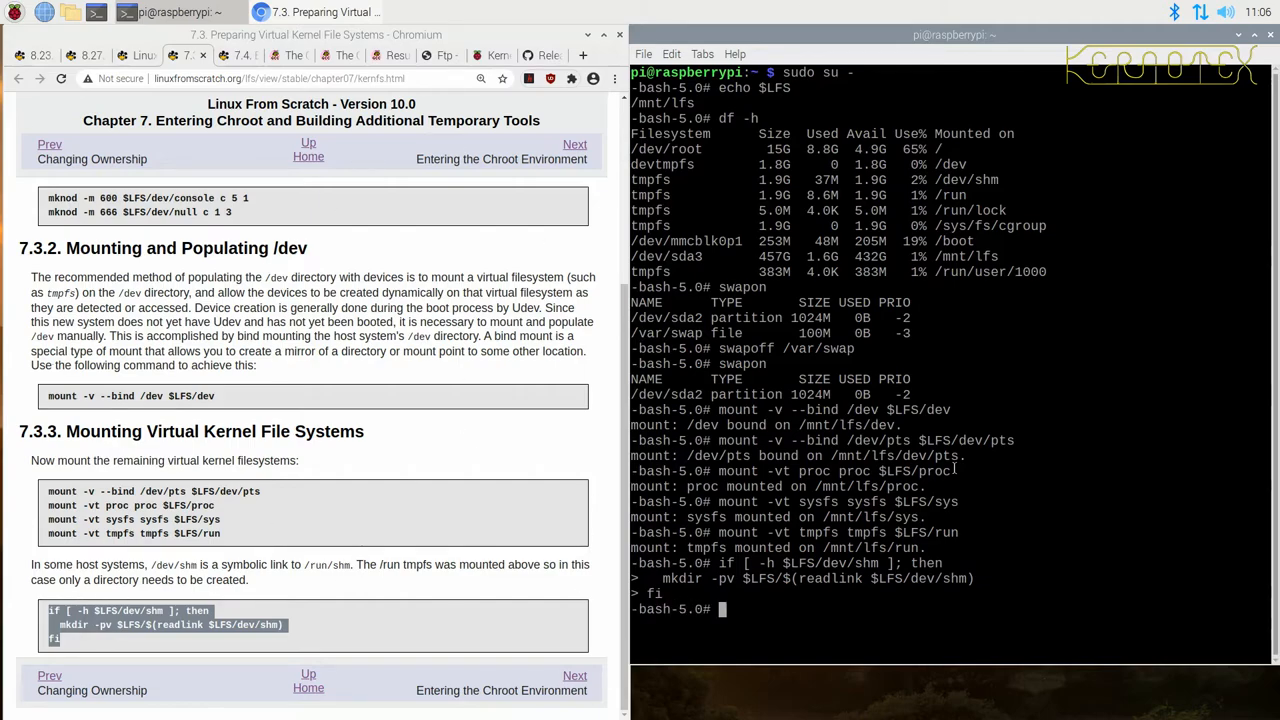
mouse_move(280, 615)
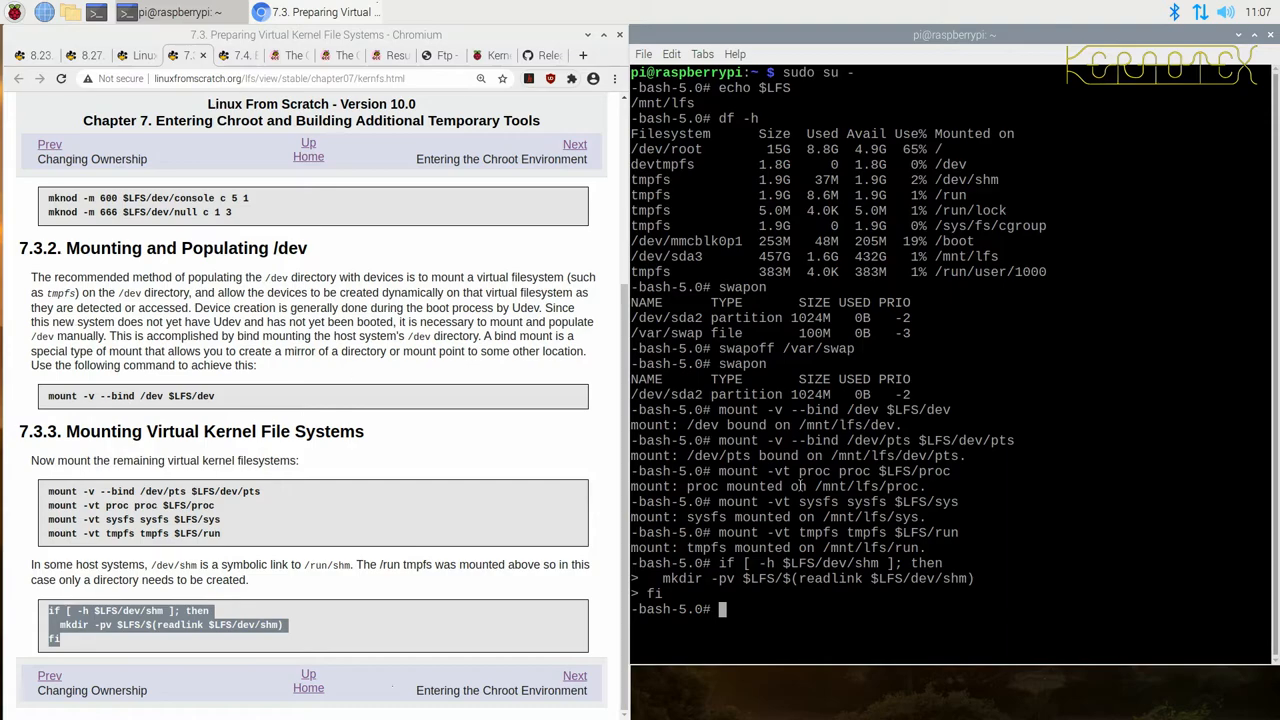
mouse_move(472, 232)
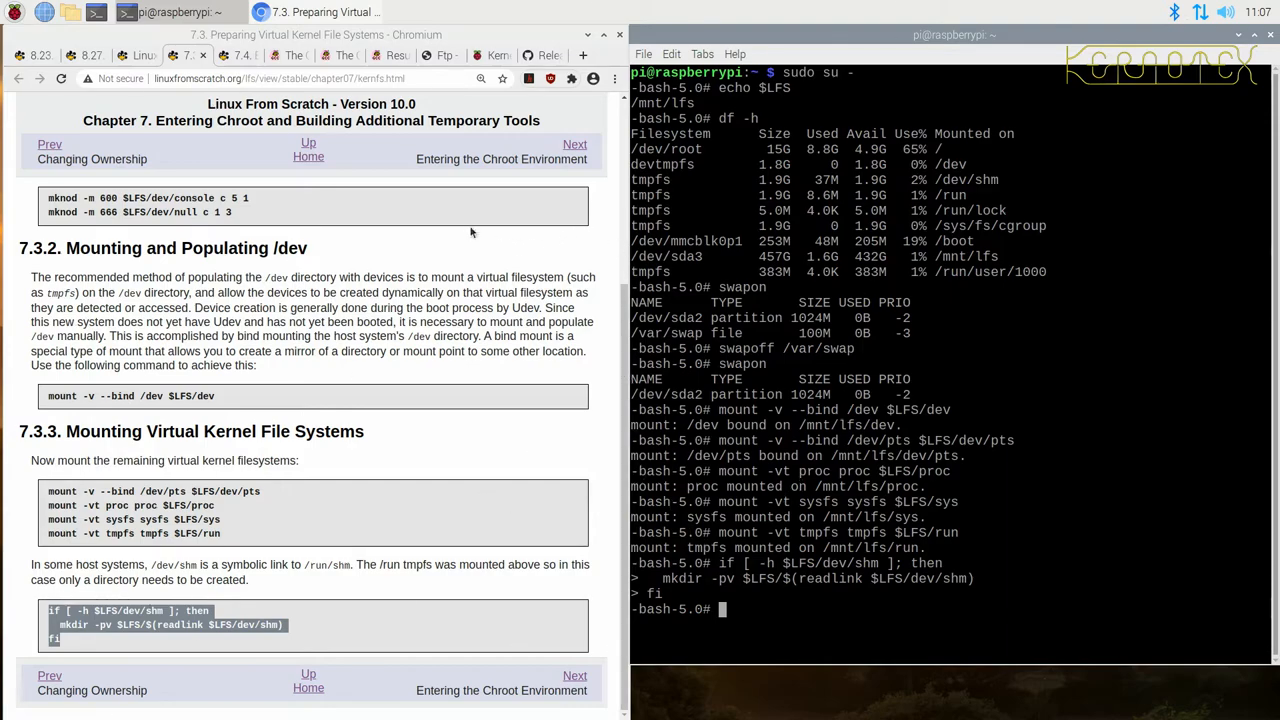
mouse_move(202, 58)
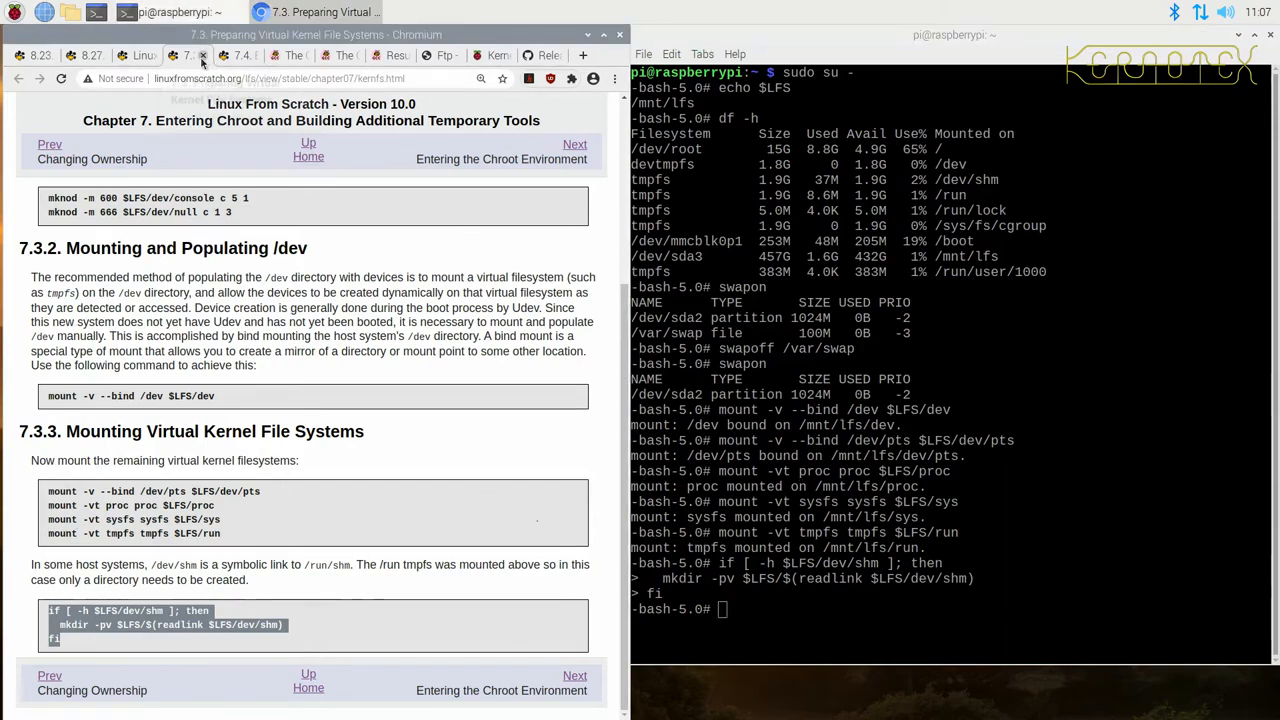
Step: Close the 7.3 page and enter the chroot at $LFS with a clean environment and ARM CFLAGS/MAKEFLAGS
left_click(574, 144)
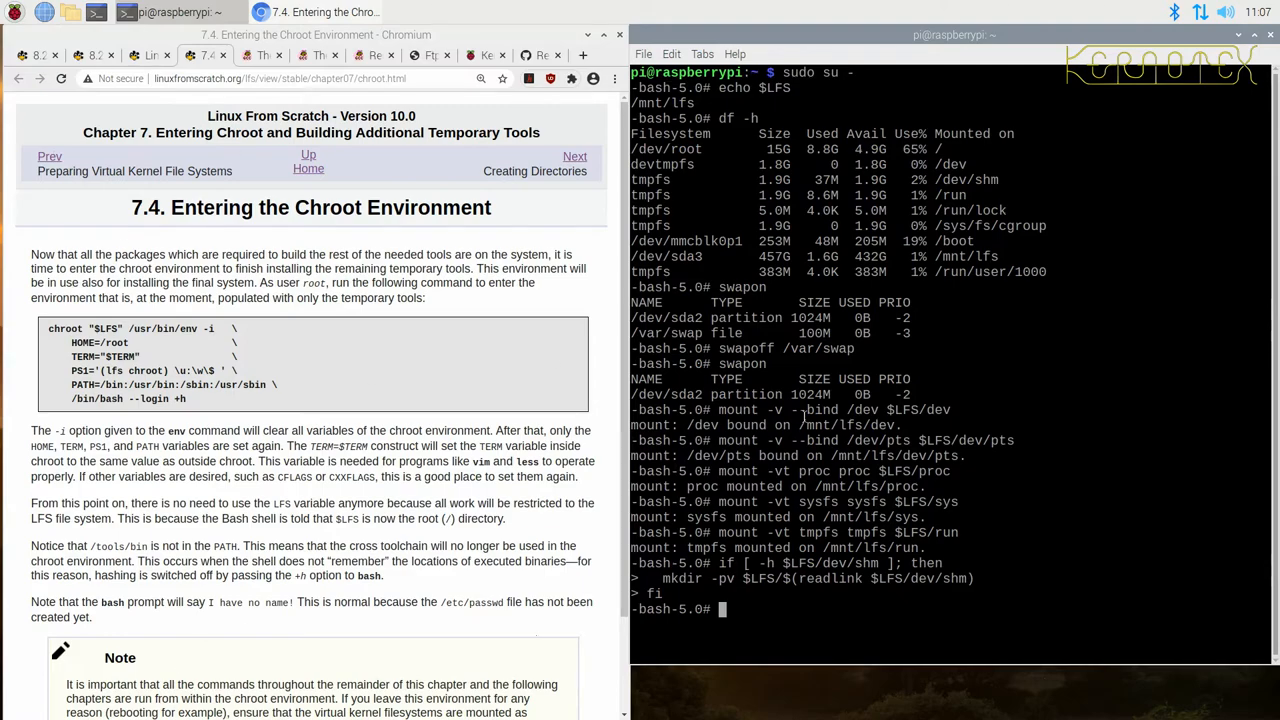
type("if [ -h $LFS/dev/shm ]; then   mkdir -pv $LFS/$(readlink $LFS/dev/shm); fi")
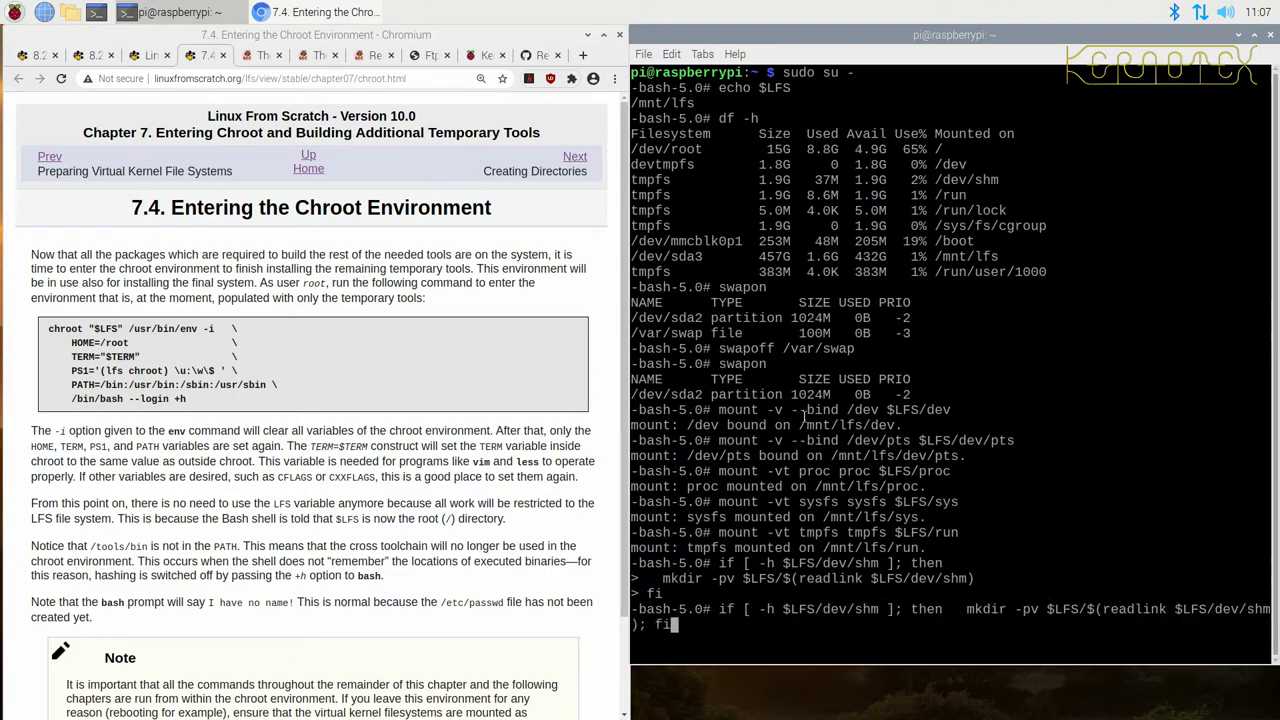
type("swapon")
key("Return")
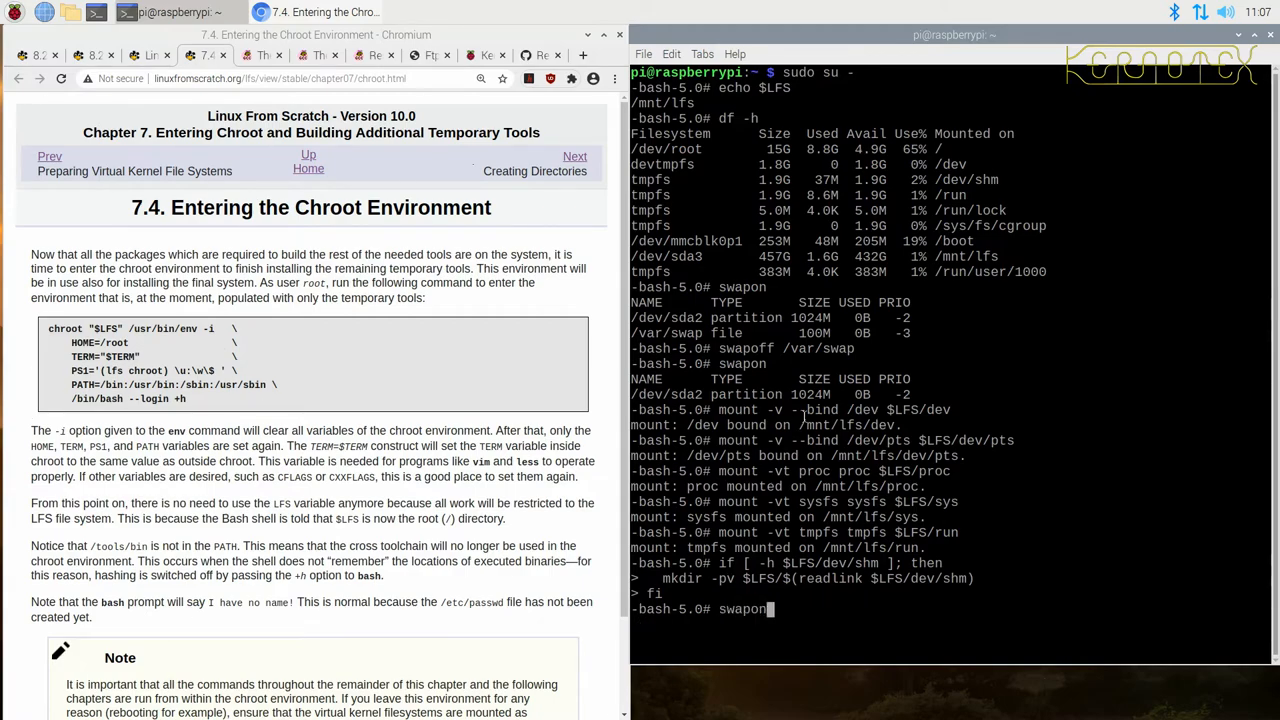
type("umount -v $LFS")
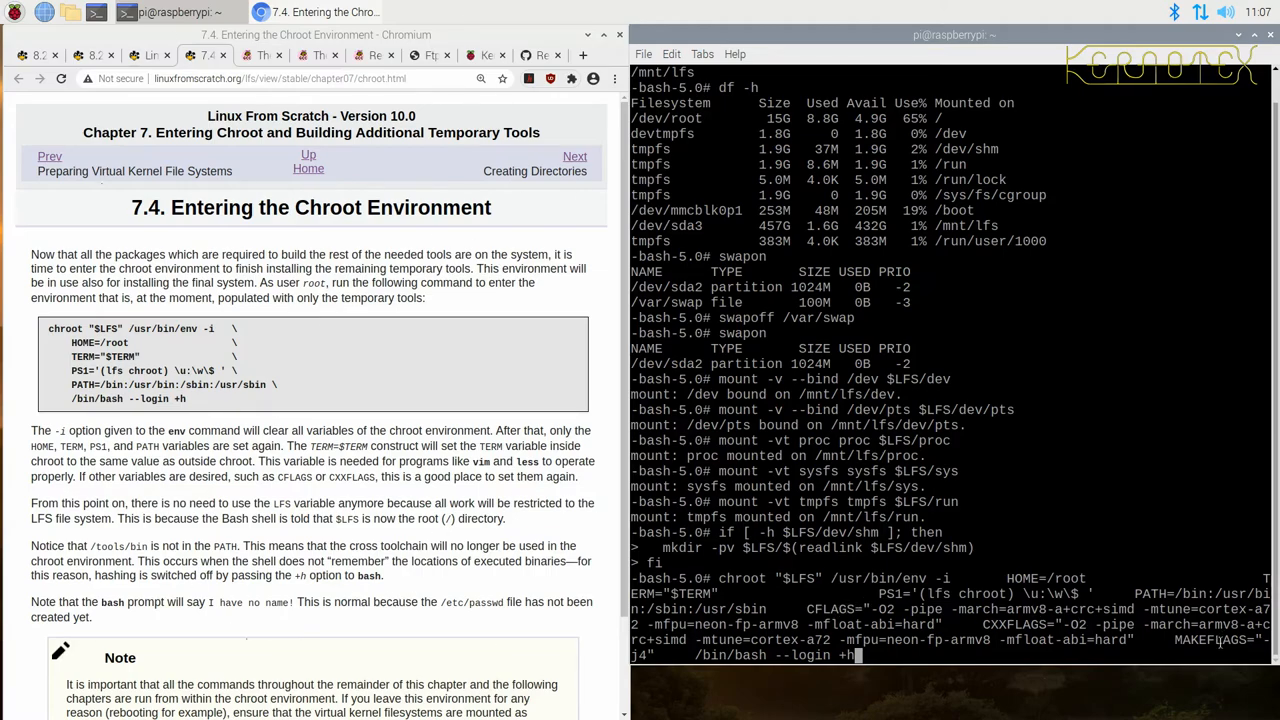
key("Return")
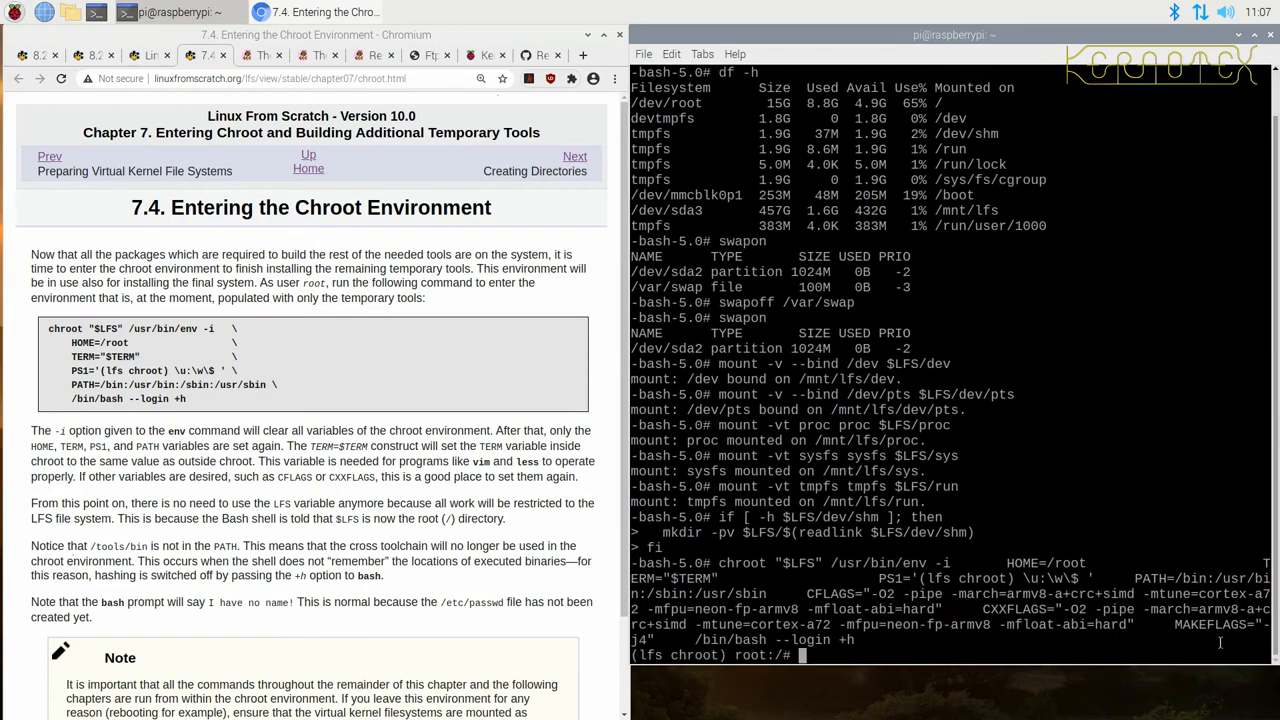
Step: List the chroot root directory with ls -l, showing bin, sources, tools and usr
type("ls -l")
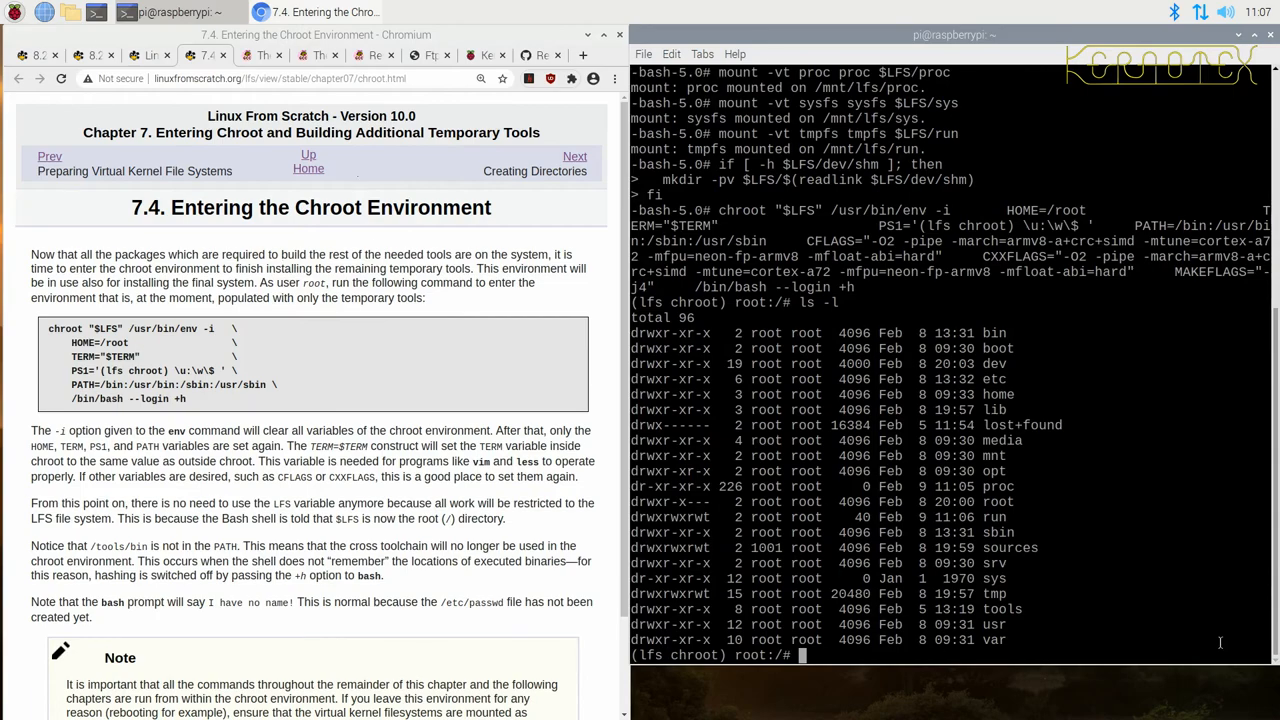
type("cd")
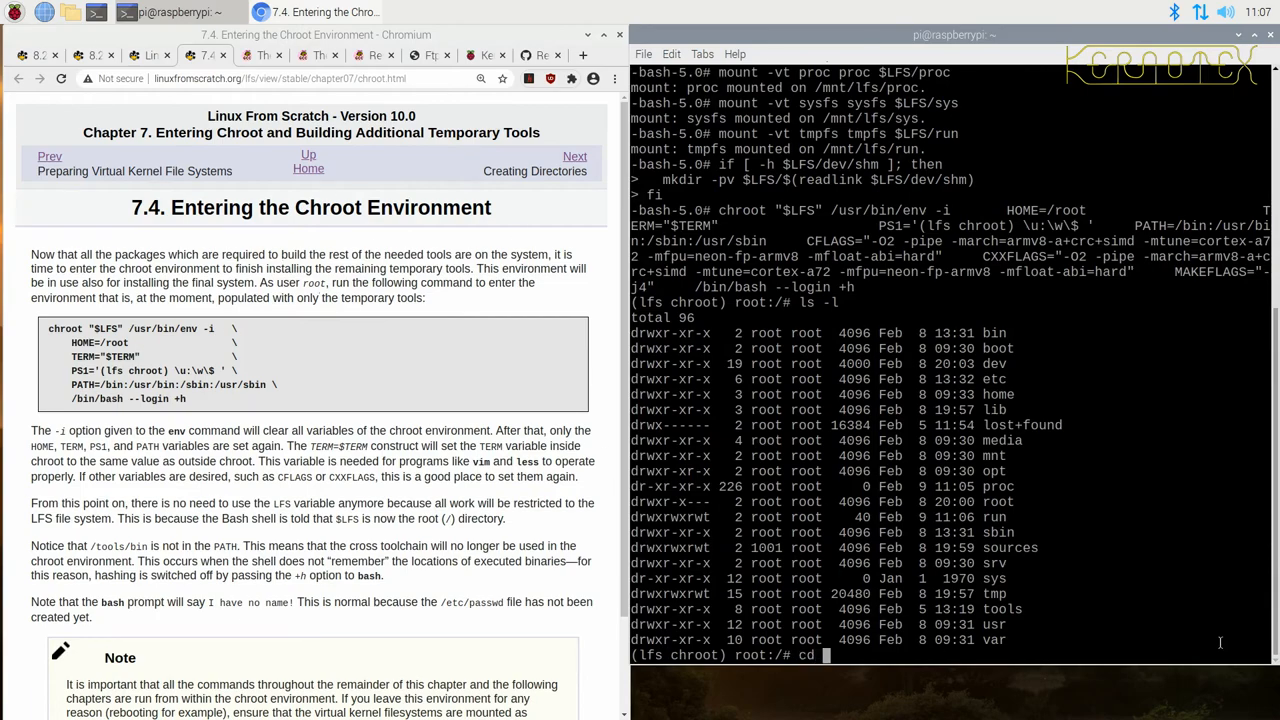